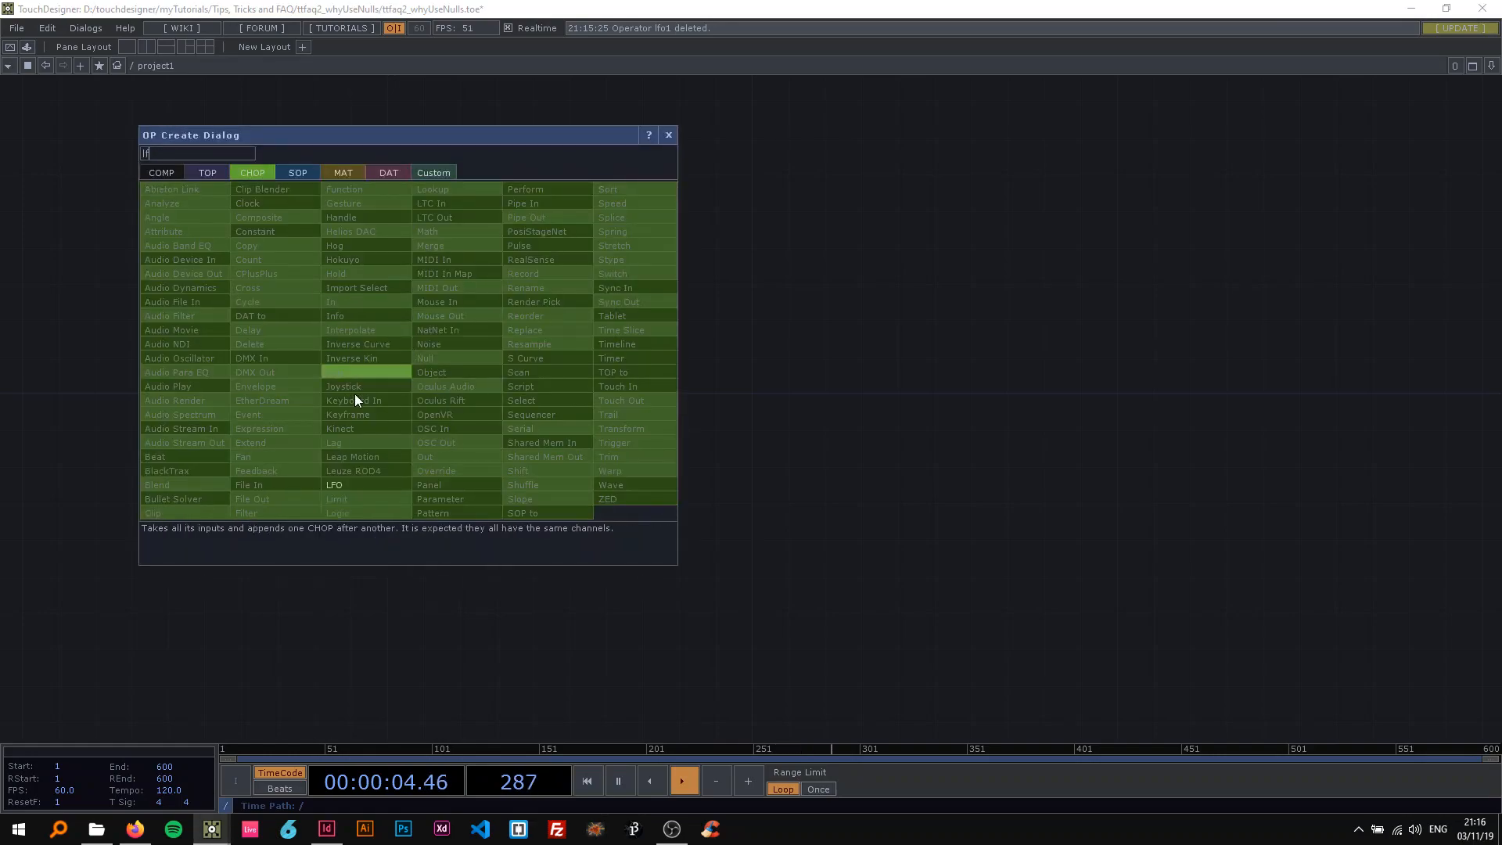
Create an LFO CHOP, lfo1, from the OP Create Dialog and place it in the network
{"action": "left_click", "coordinate": [334, 485]}
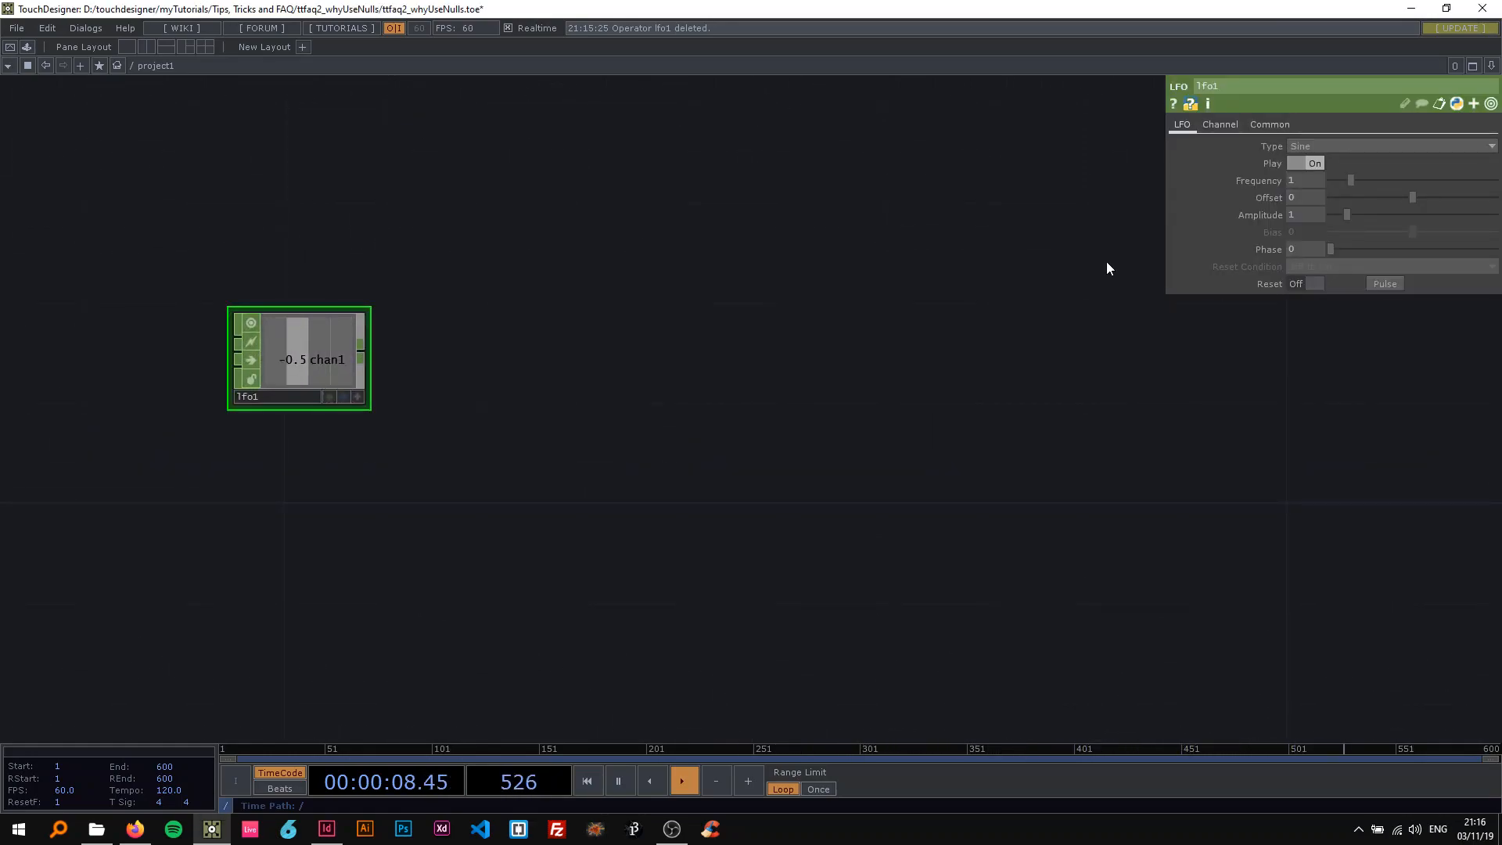
{"action": "left_click", "coordinate": [1219, 124]}
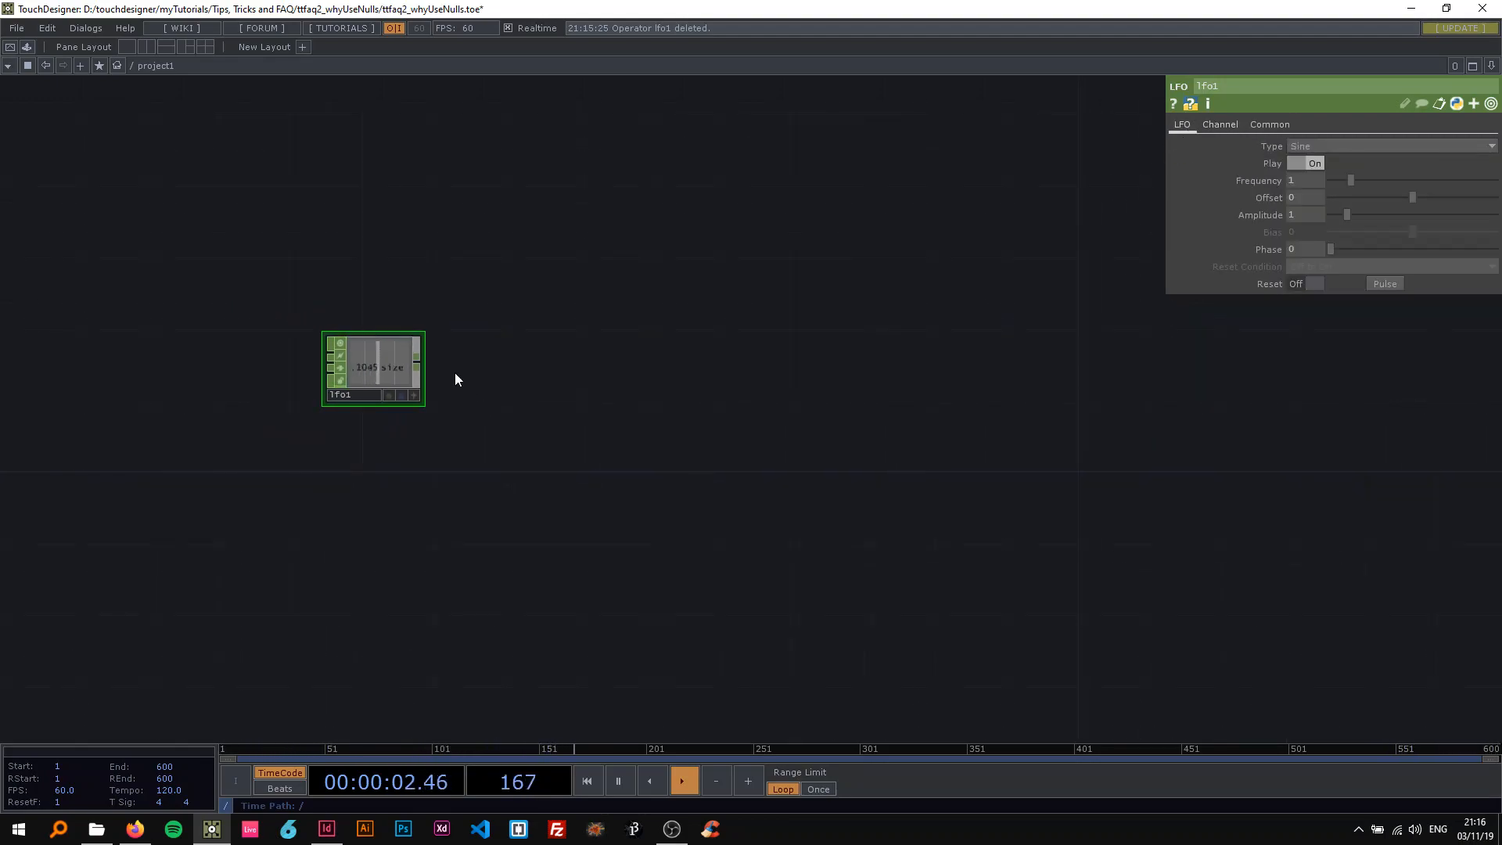
{"action": "left_click_drag", "start_coordinate": [374, 368], "coordinate": [160, 357]}
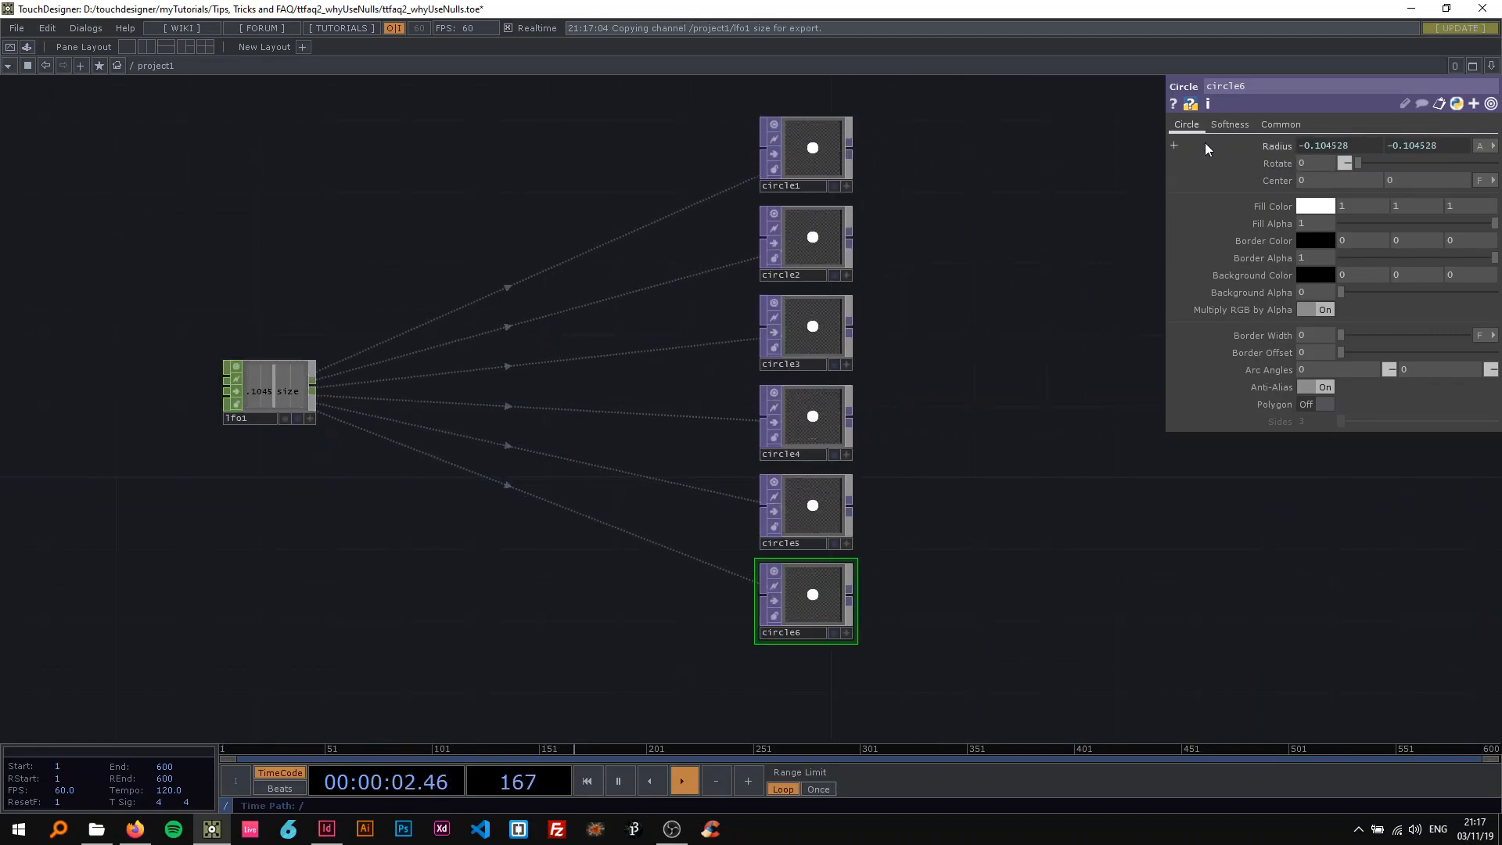
Export lfo1's size channel to the Radius parameter of the six Circle TOPs
{"action": "left_click", "coordinate": [811, 153]}
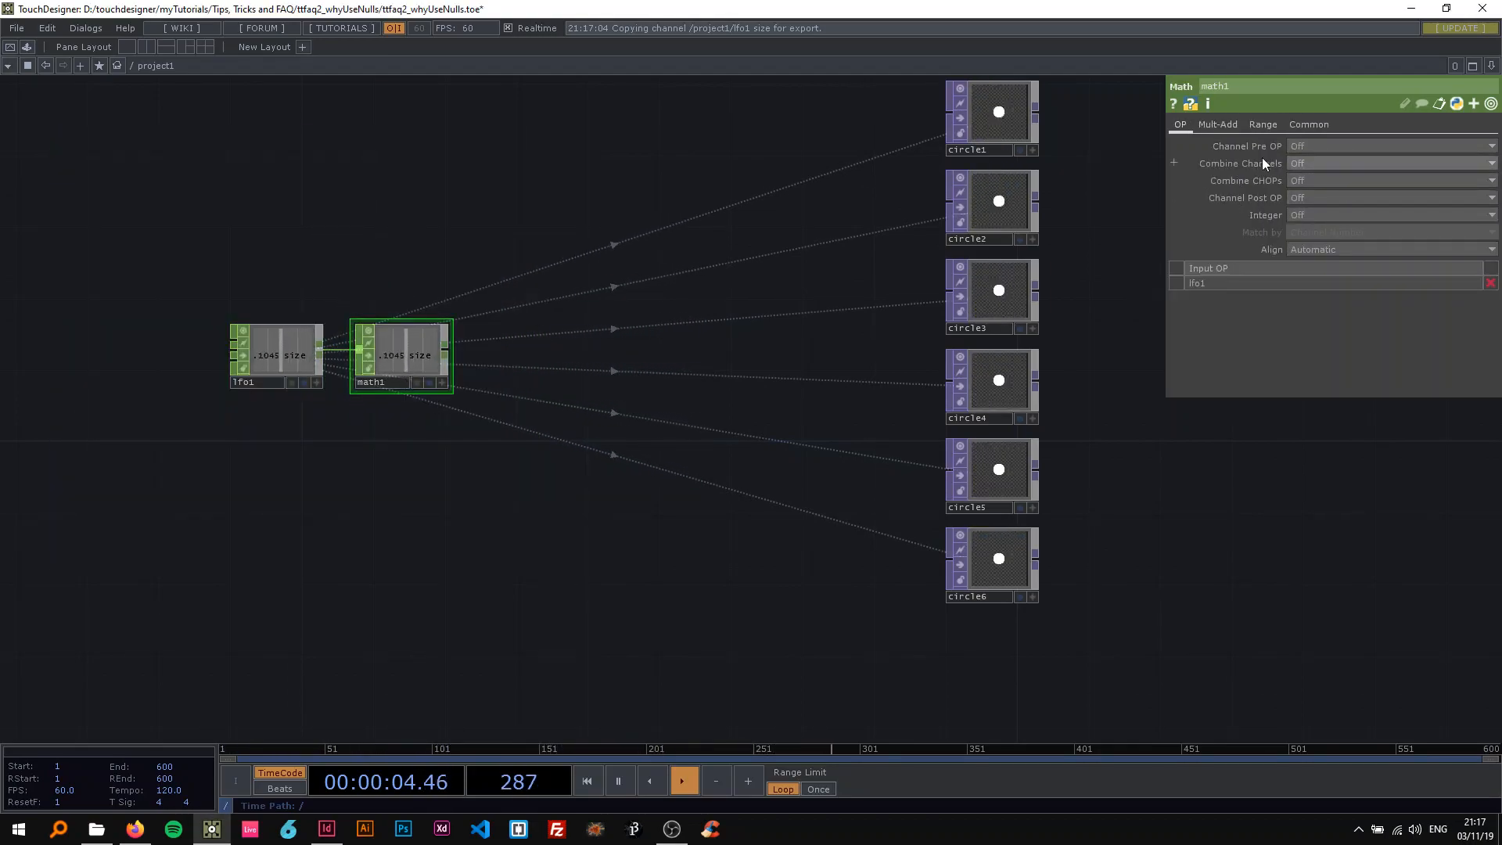
Remap math1 from -1–1 to 0–0.3 and export its size channel to circle1's Radius
{"action": "left_click", "coordinate": [1262, 123]}
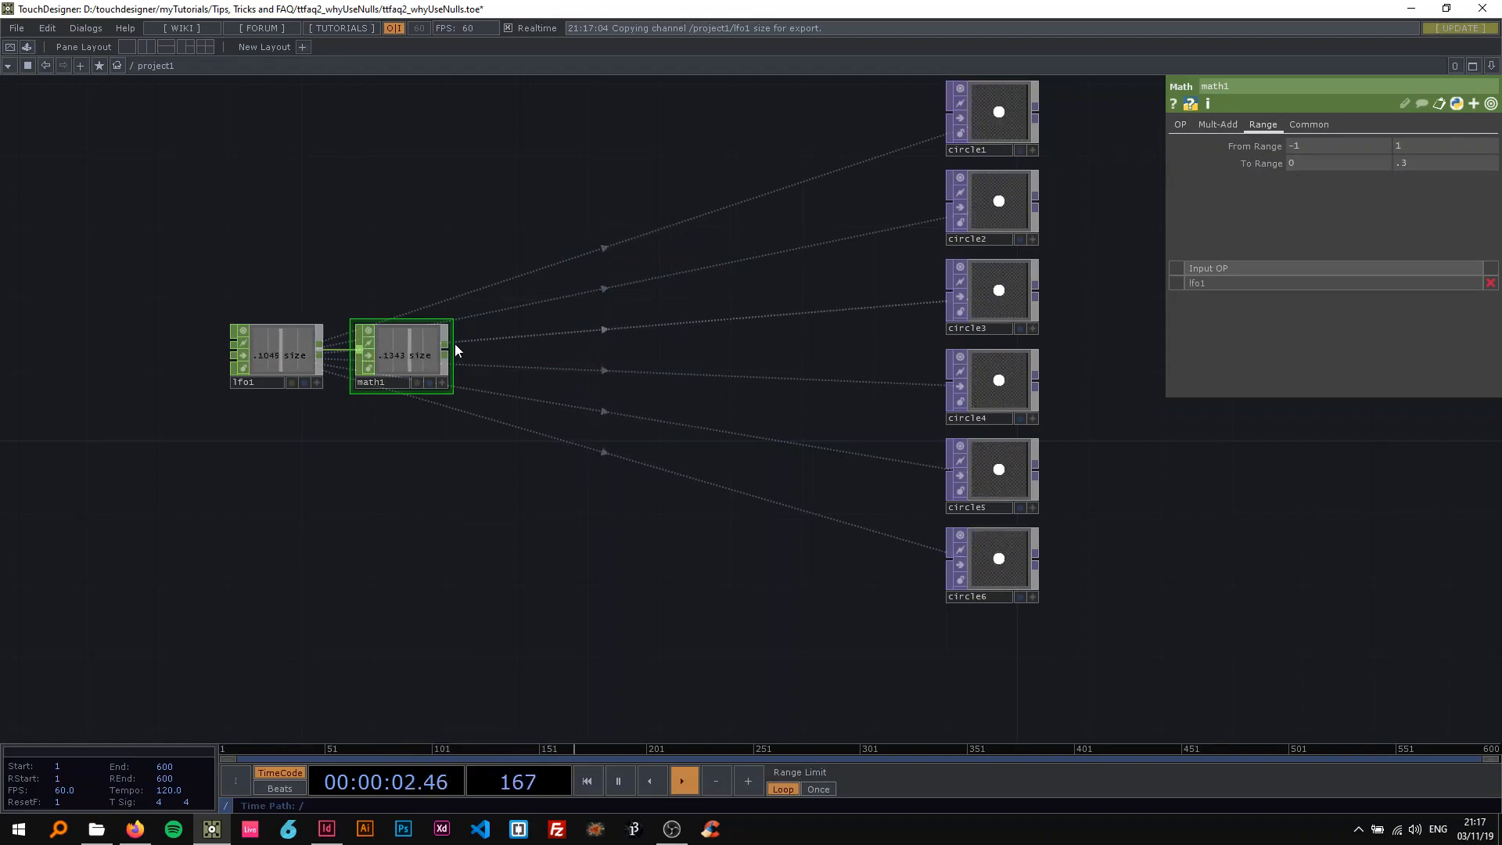
{"action": "left_click", "coordinate": [997, 110]}
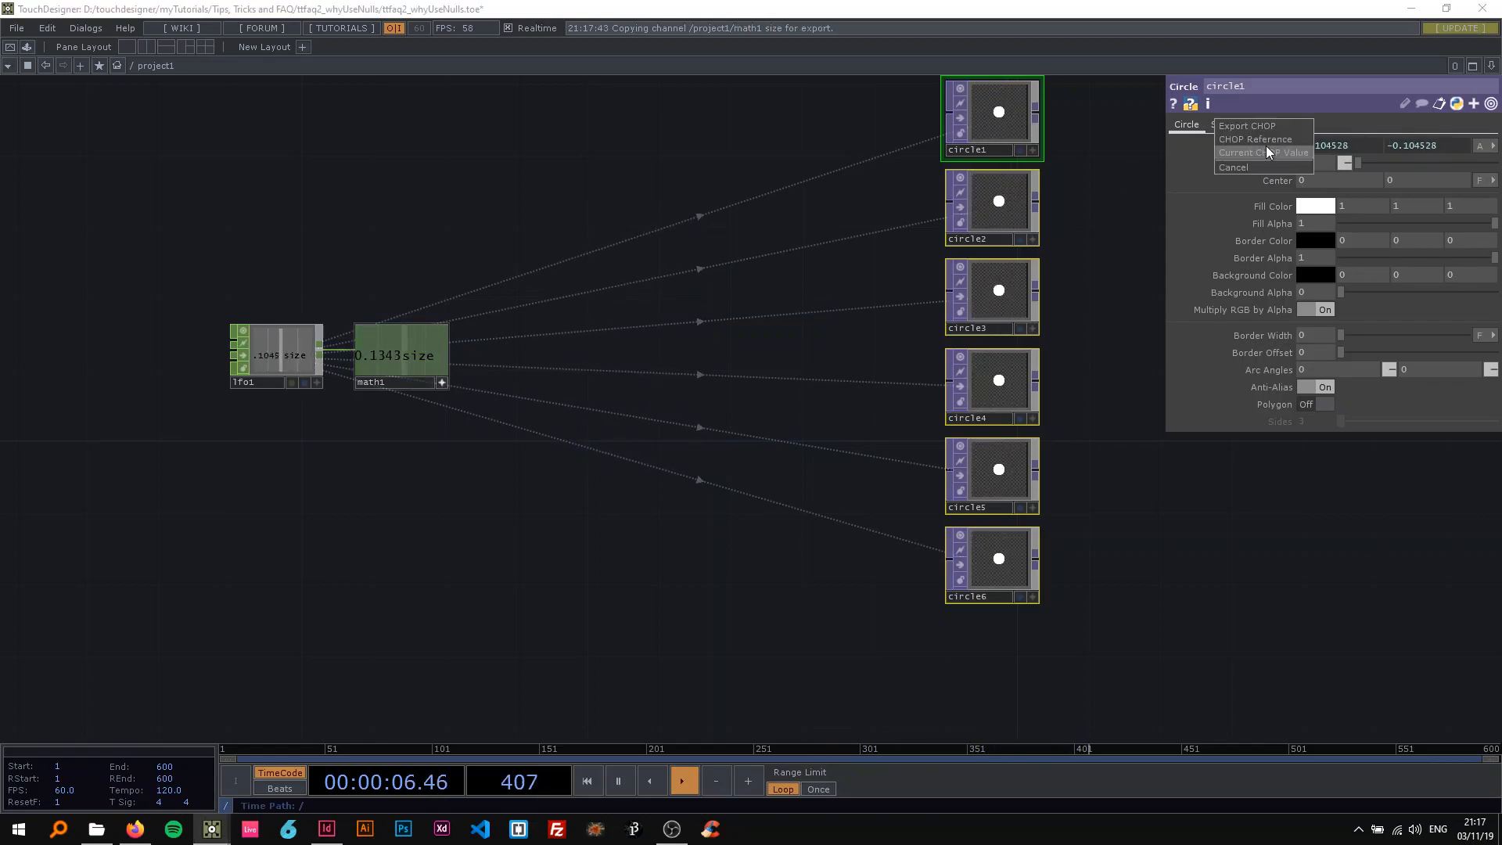
{"action": "left_click", "coordinate": [1263, 154]}
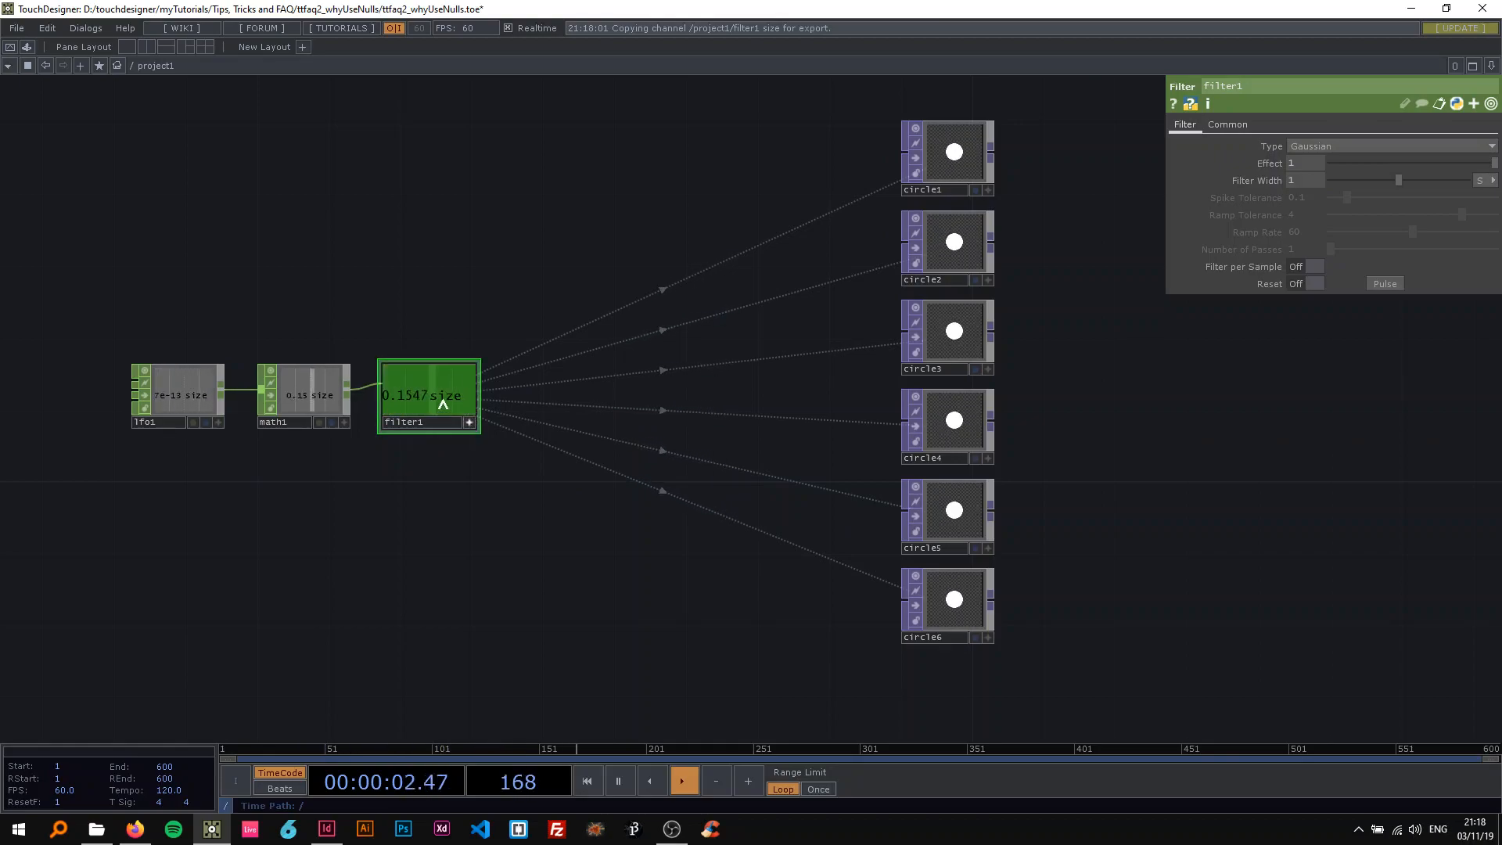
Re-export filter1's size channel to the Radius of circle1 through circle6
{"action": "left_click", "coordinate": [946, 156]}
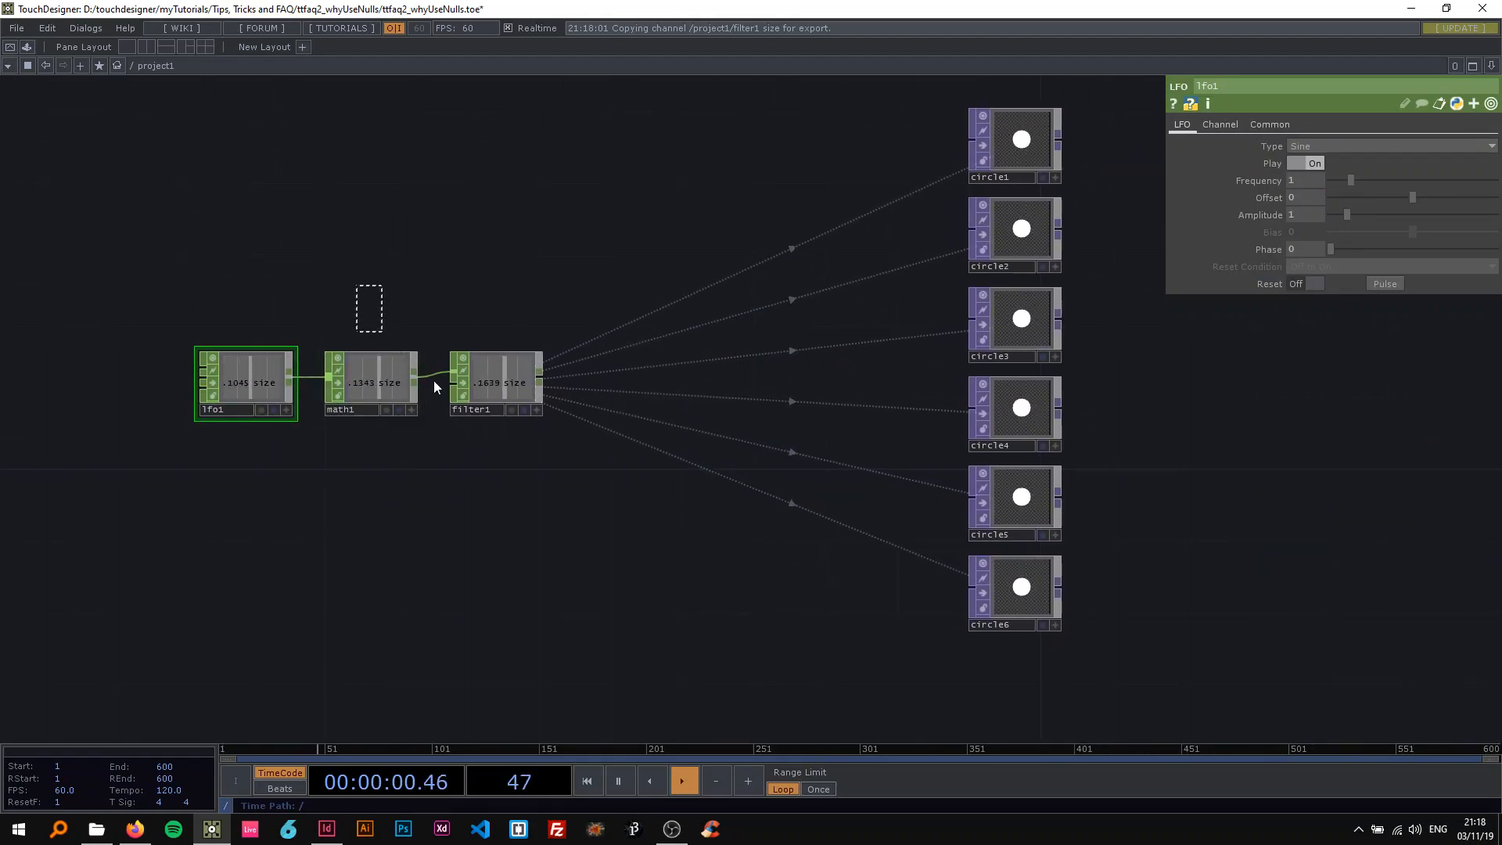
Search 'nu' in the OP Create Dialog and add a Null CHOP after lfo1
{"action": "left_click", "coordinate": [370, 383]}
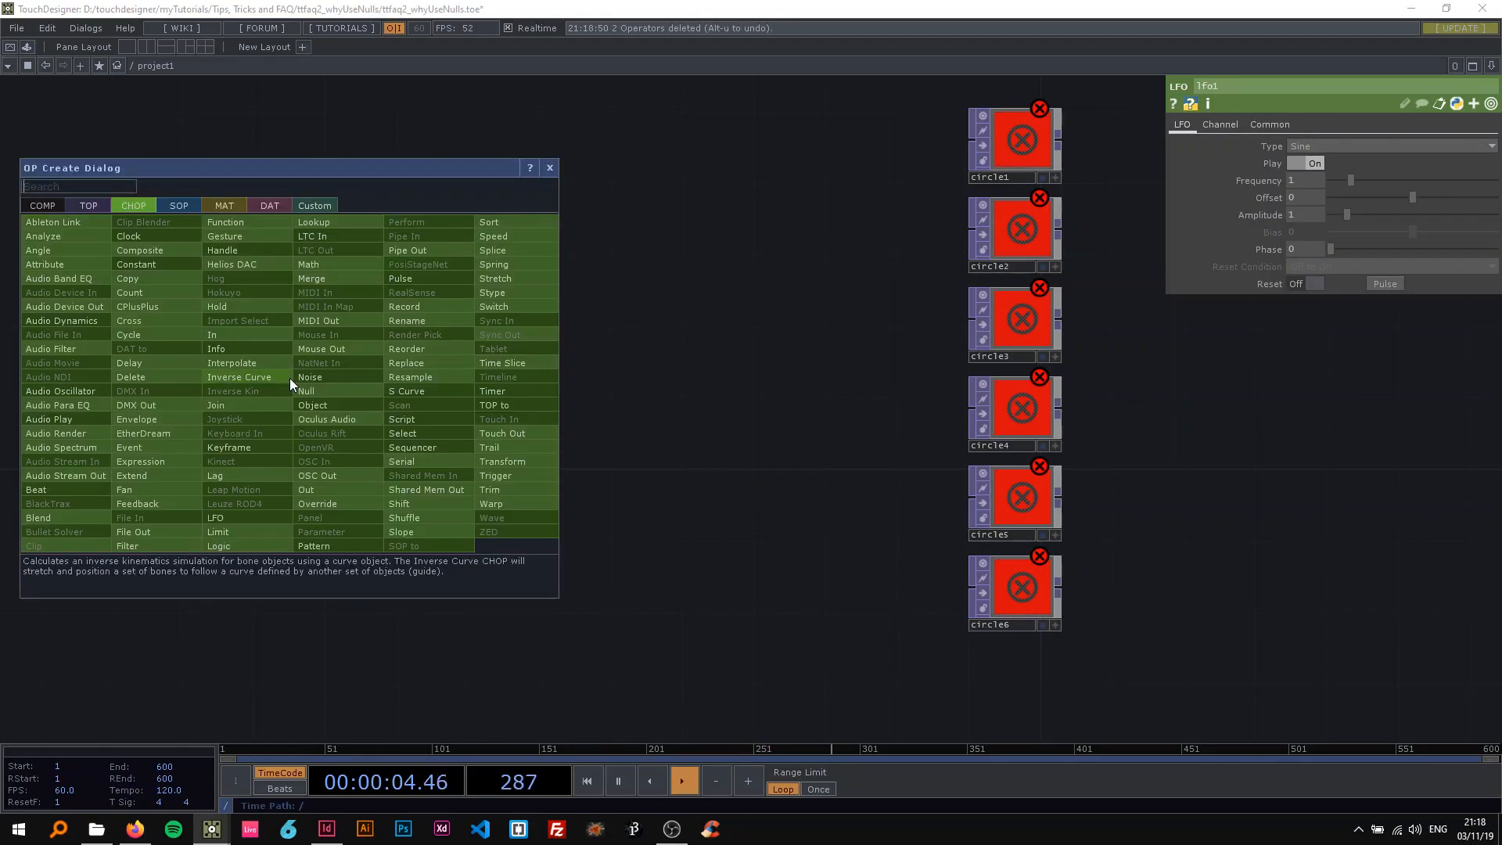
{"action": "type", "text": "nu"}
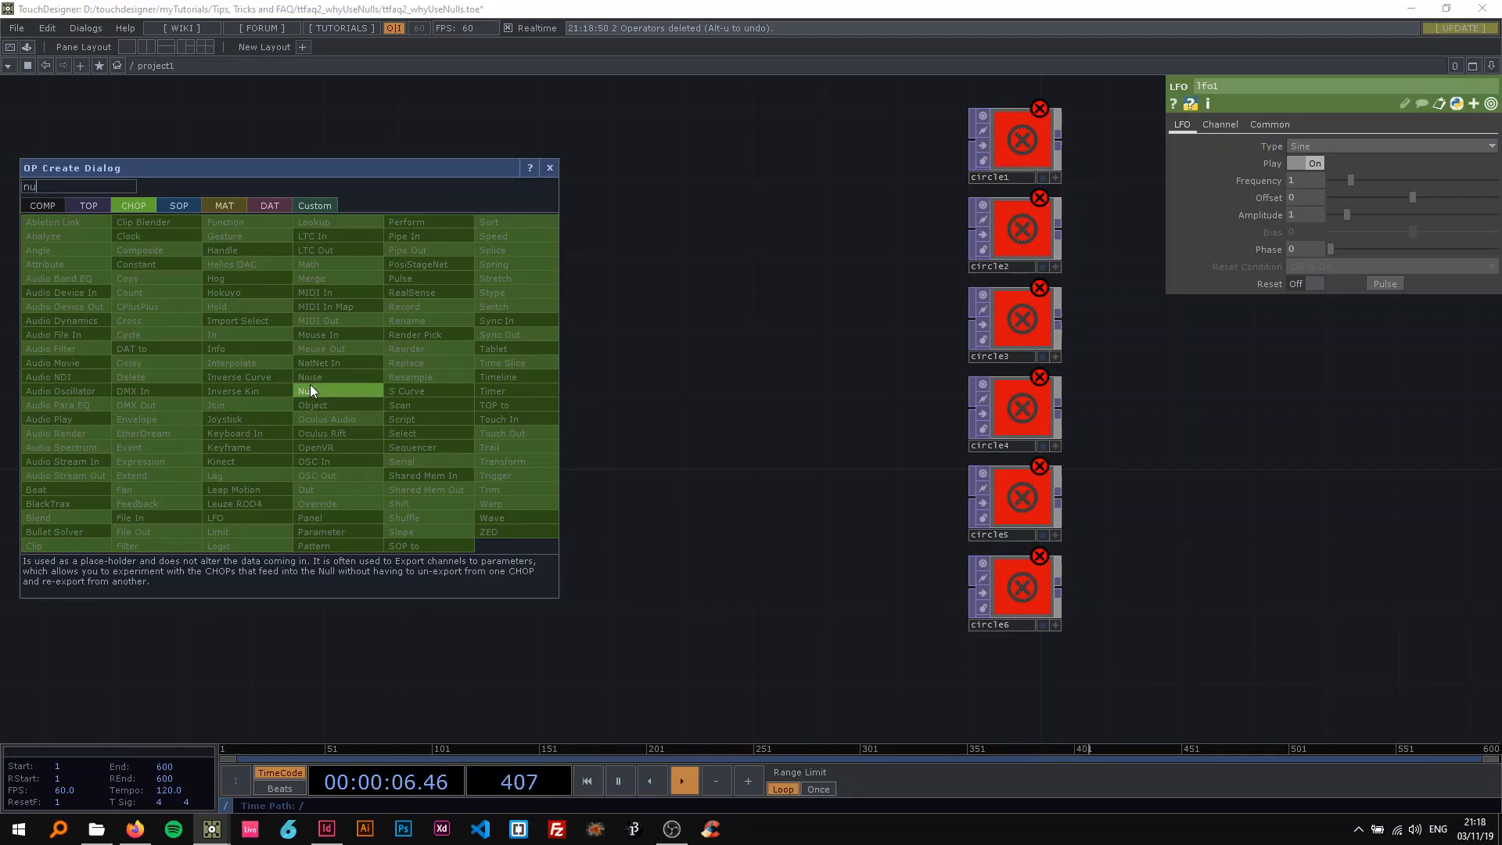
{"action": "left_click", "coordinate": [307, 391]}
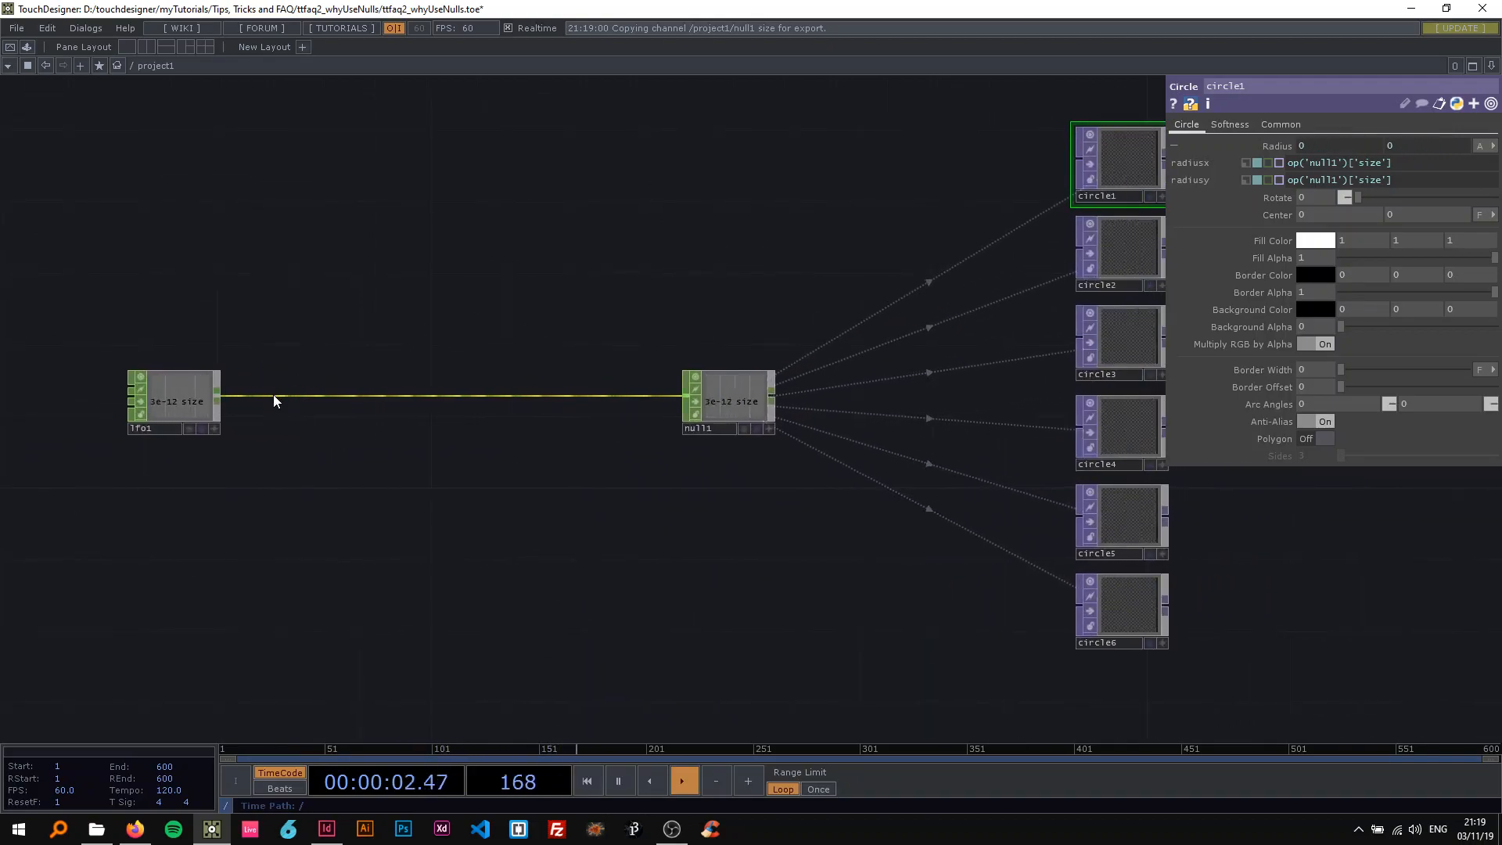
Insert a Math CHOP on the lfo1–null1 wire, remapping -1–1 to 0–0.3
{"action": "right_click", "coordinate": [278, 396]}
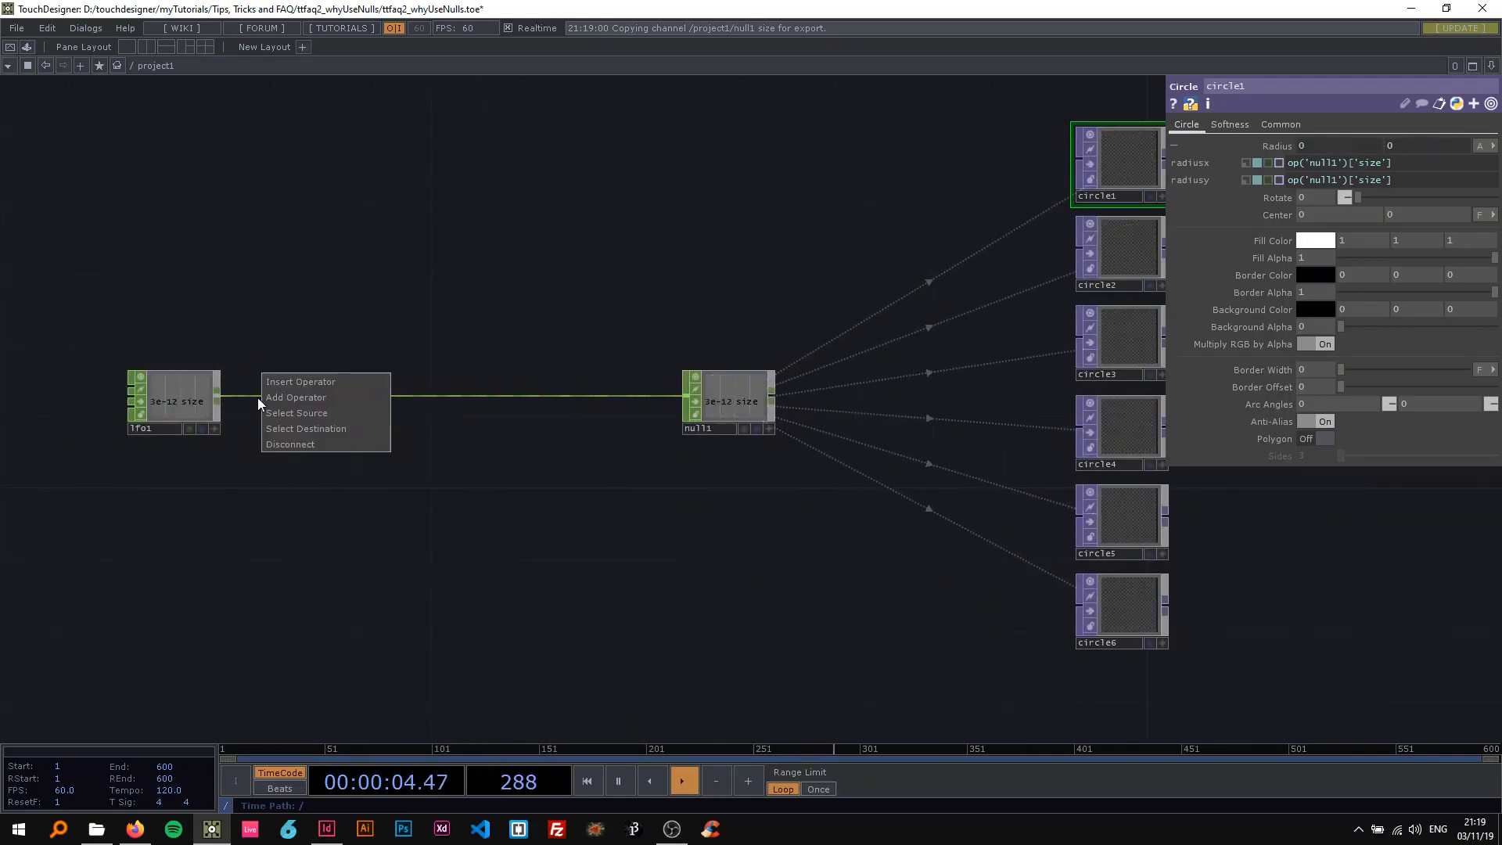
{"action": "left_click", "coordinate": [294, 397]}
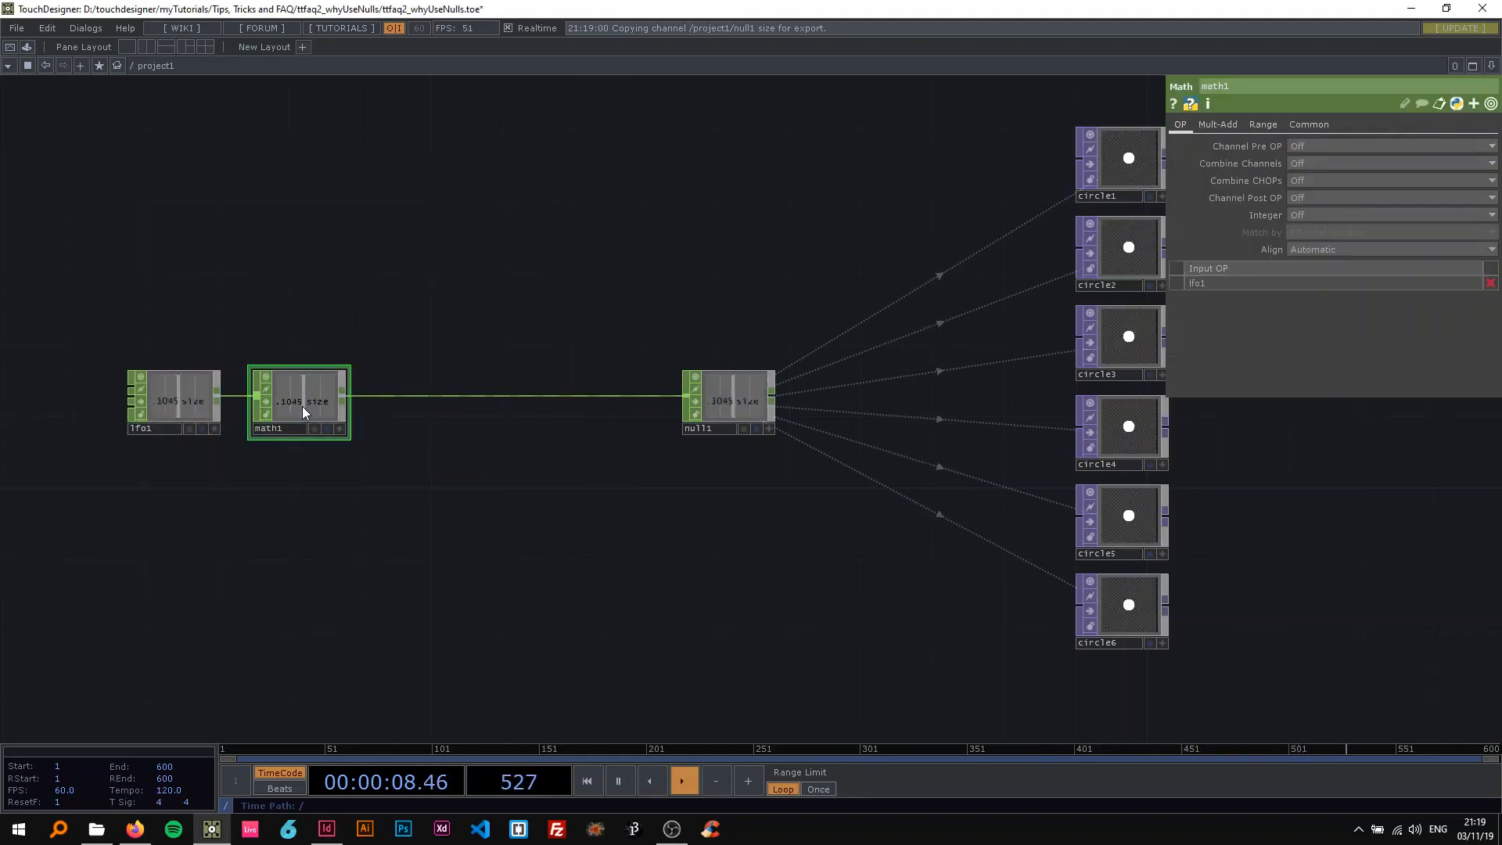
{"action": "left_click", "coordinate": [1263, 124]}
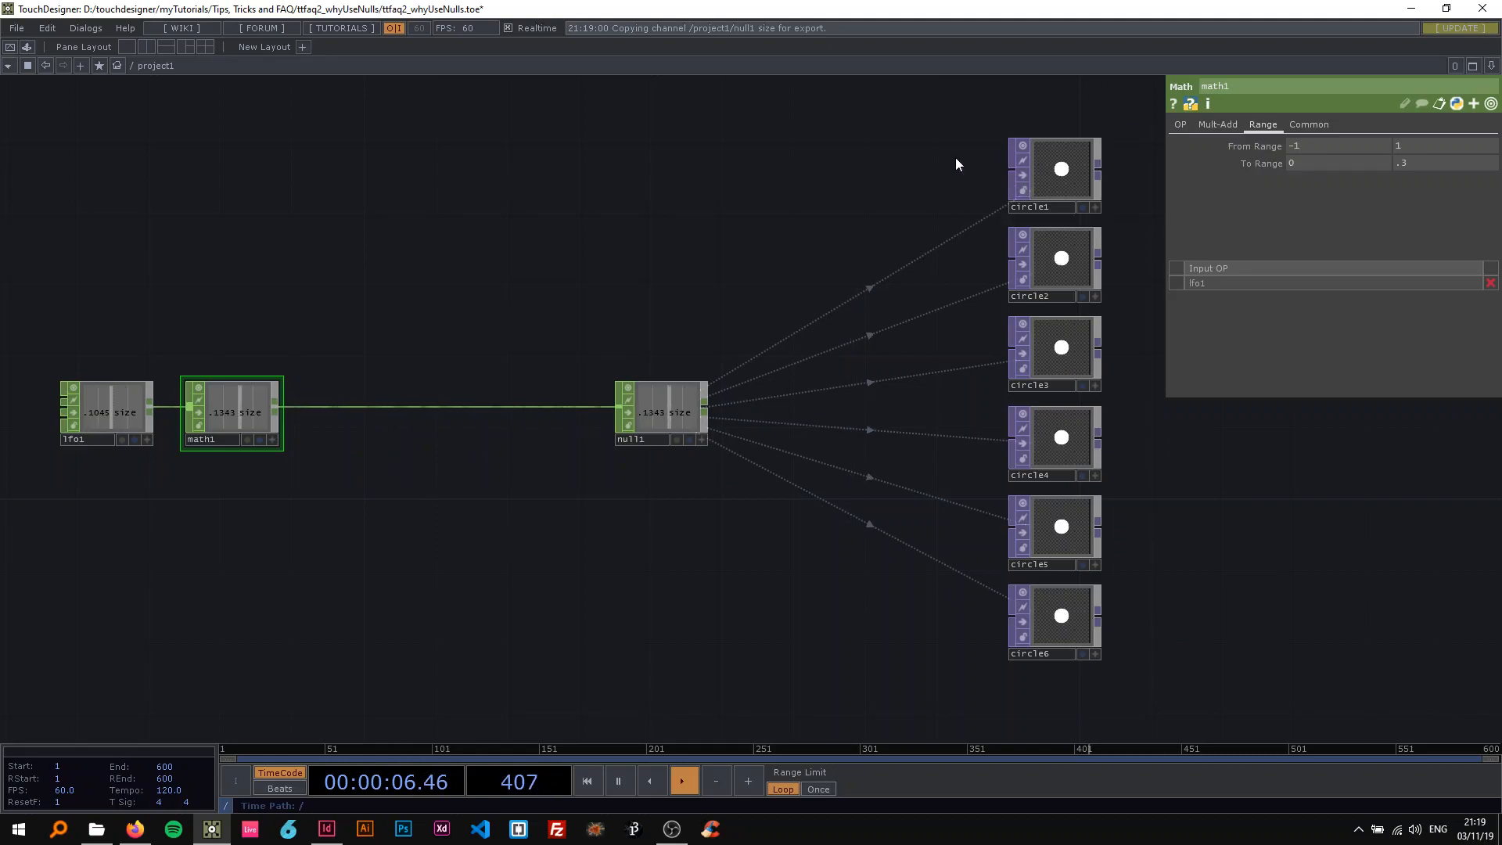
Confirm circle1's radius still reads null1, inspect null1's Cook Type, and add the Filter CHOP
{"action": "left_click", "coordinate": [1054, 172]}
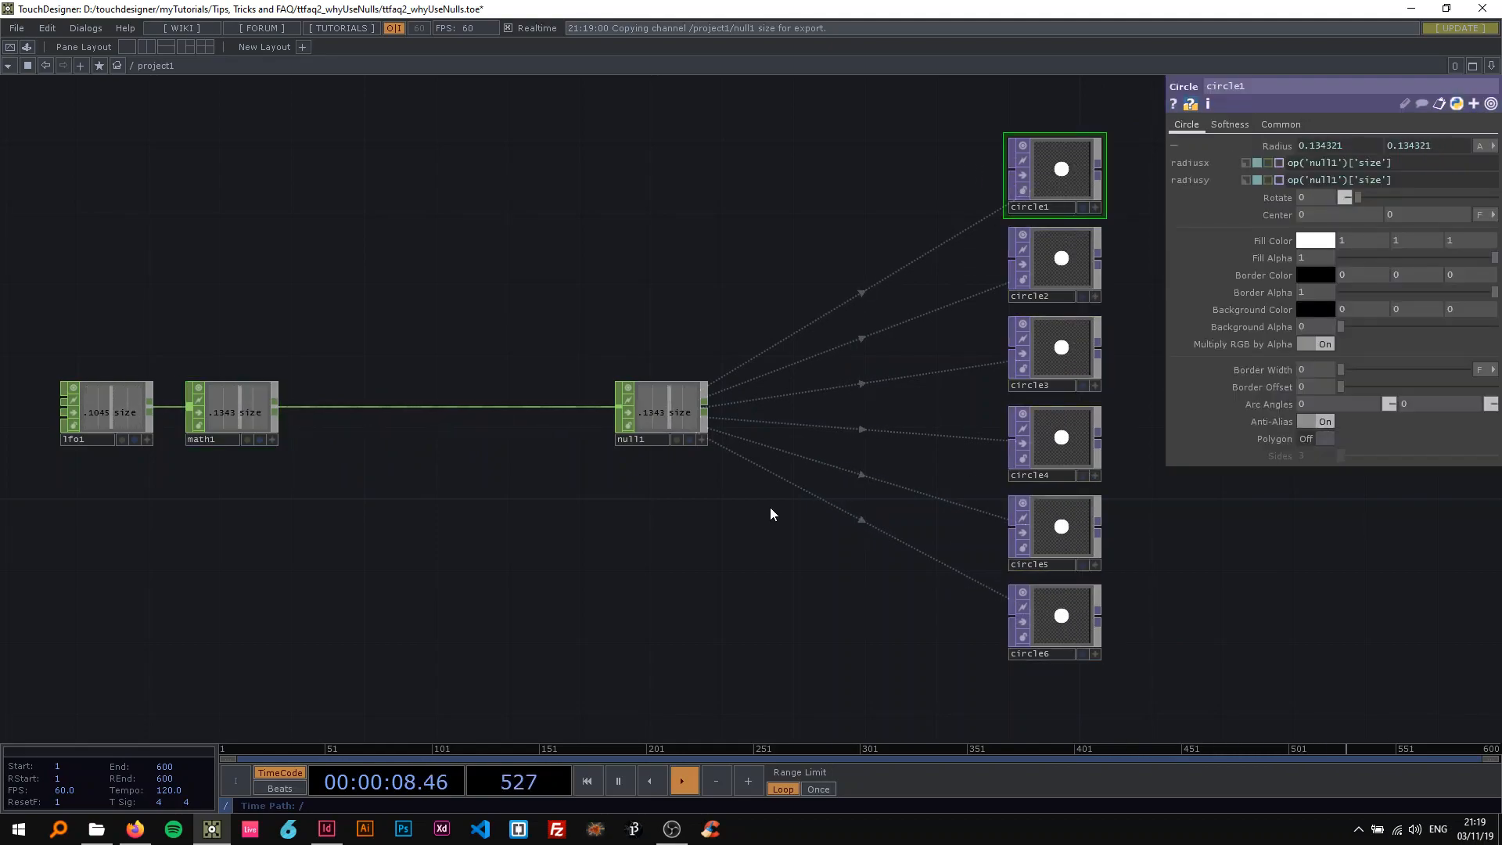
{"action": "left_click", "coordinate": [659, 412]}
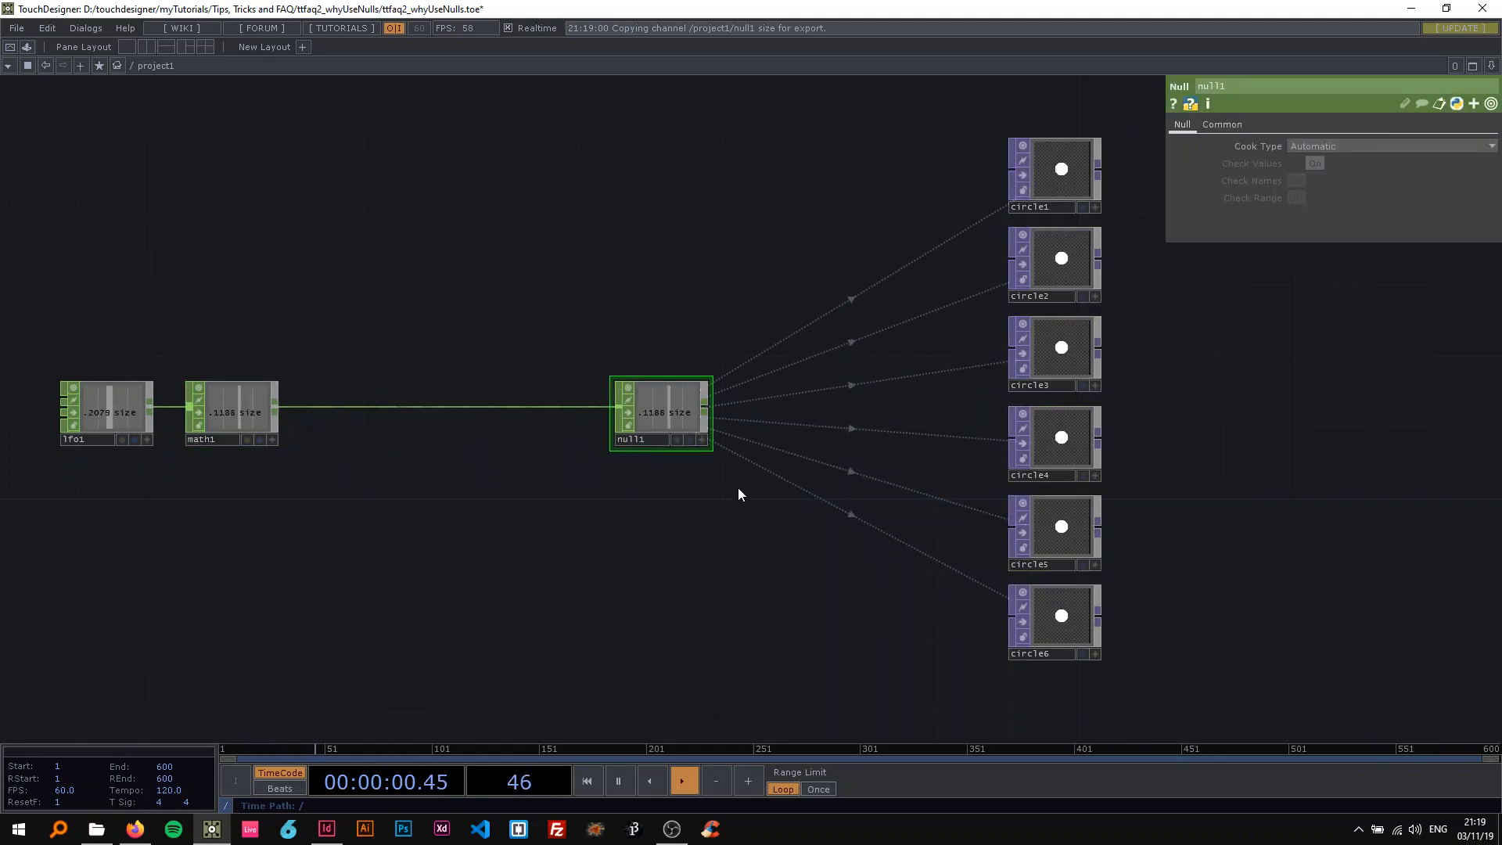
{"action": "left_click", "coordinate": [1053, 623]}
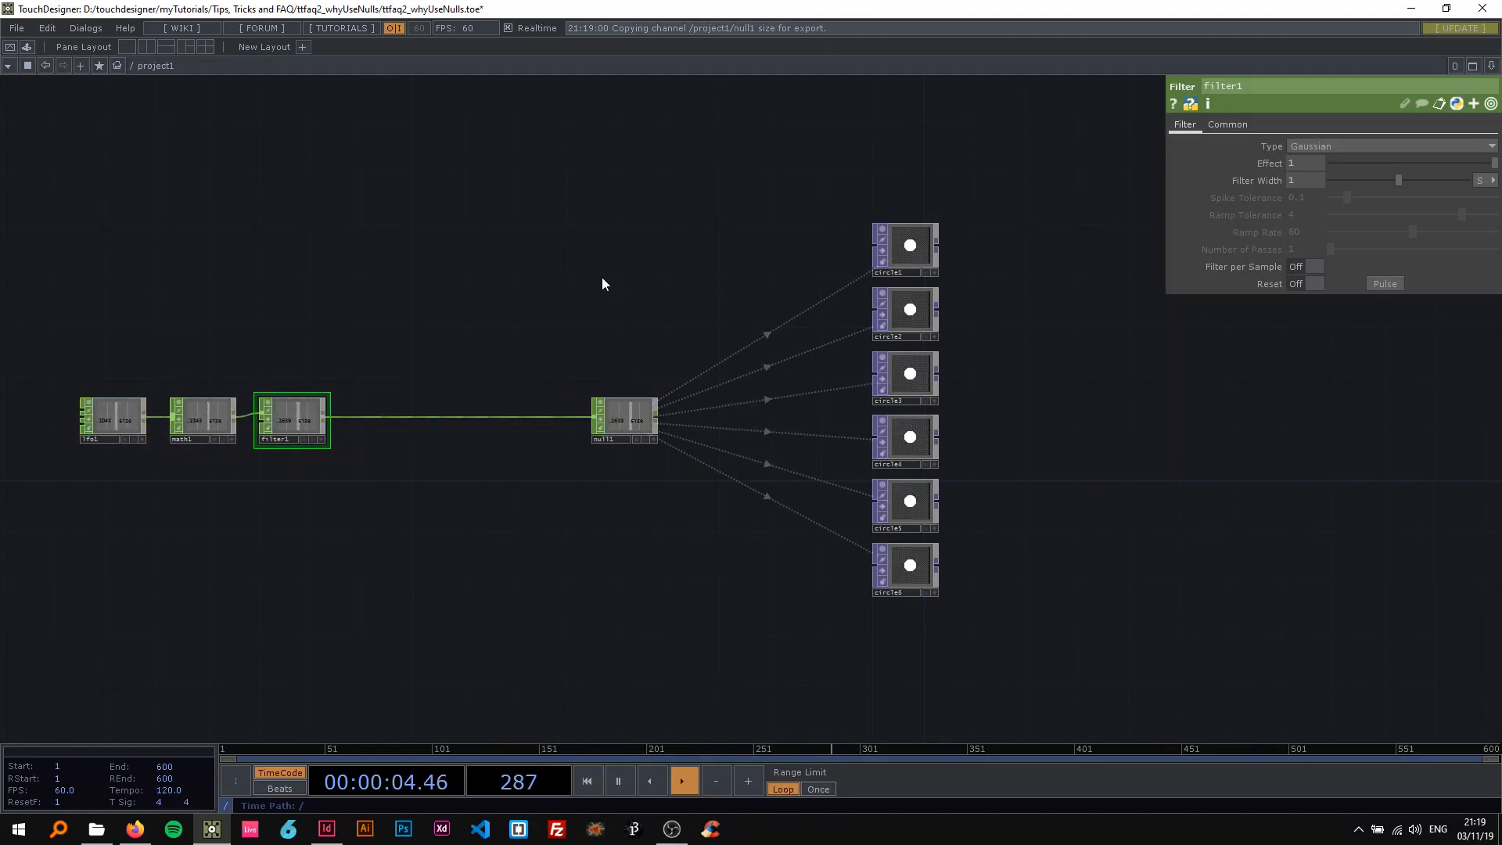
{"action": "left_click", "coordinate": [906, 245]}
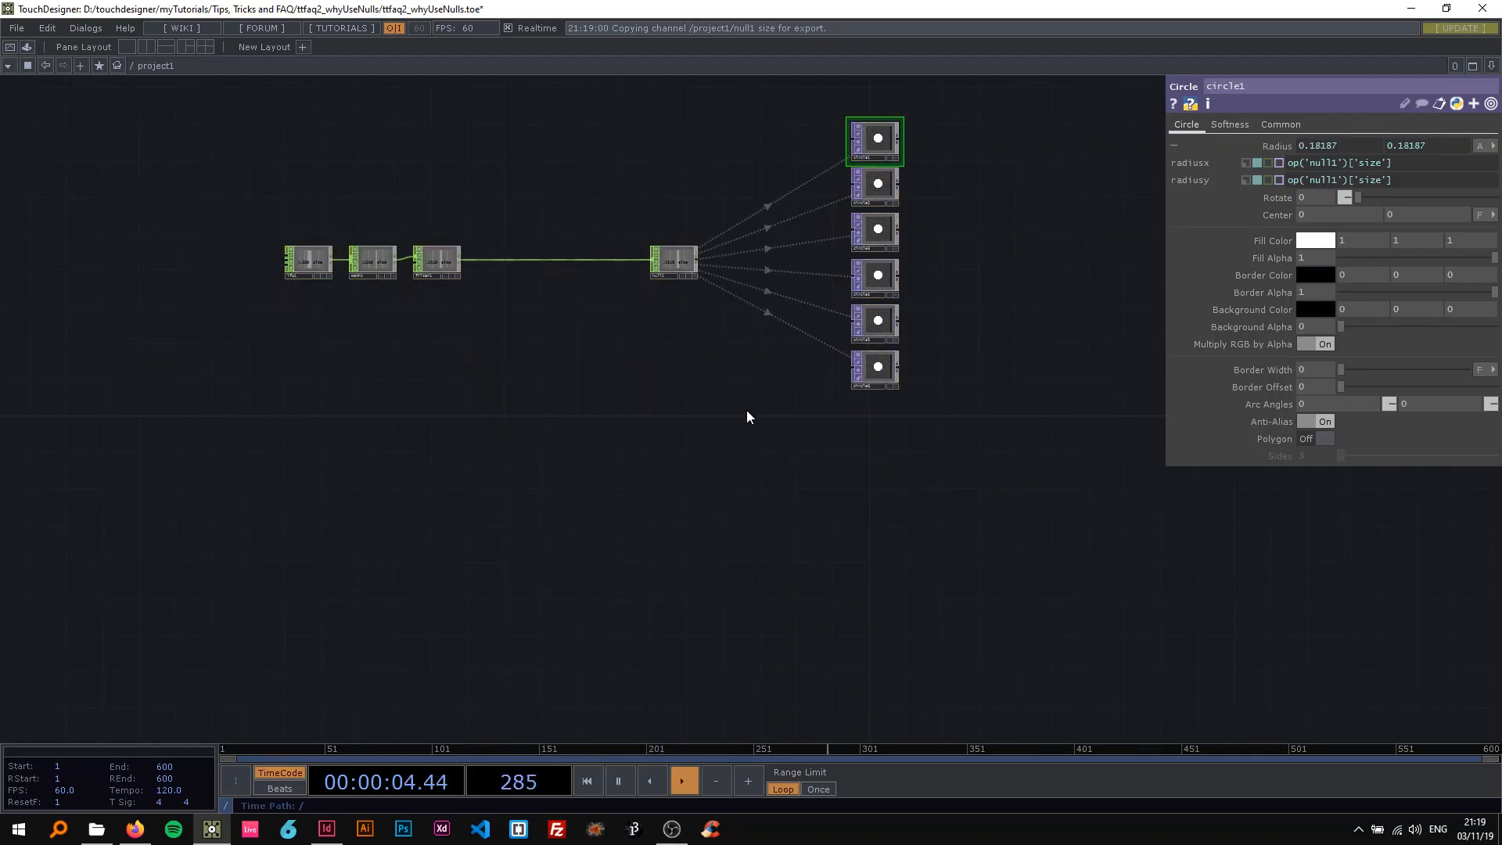
{"action": "left_click", "coordinate": [697, 259]}
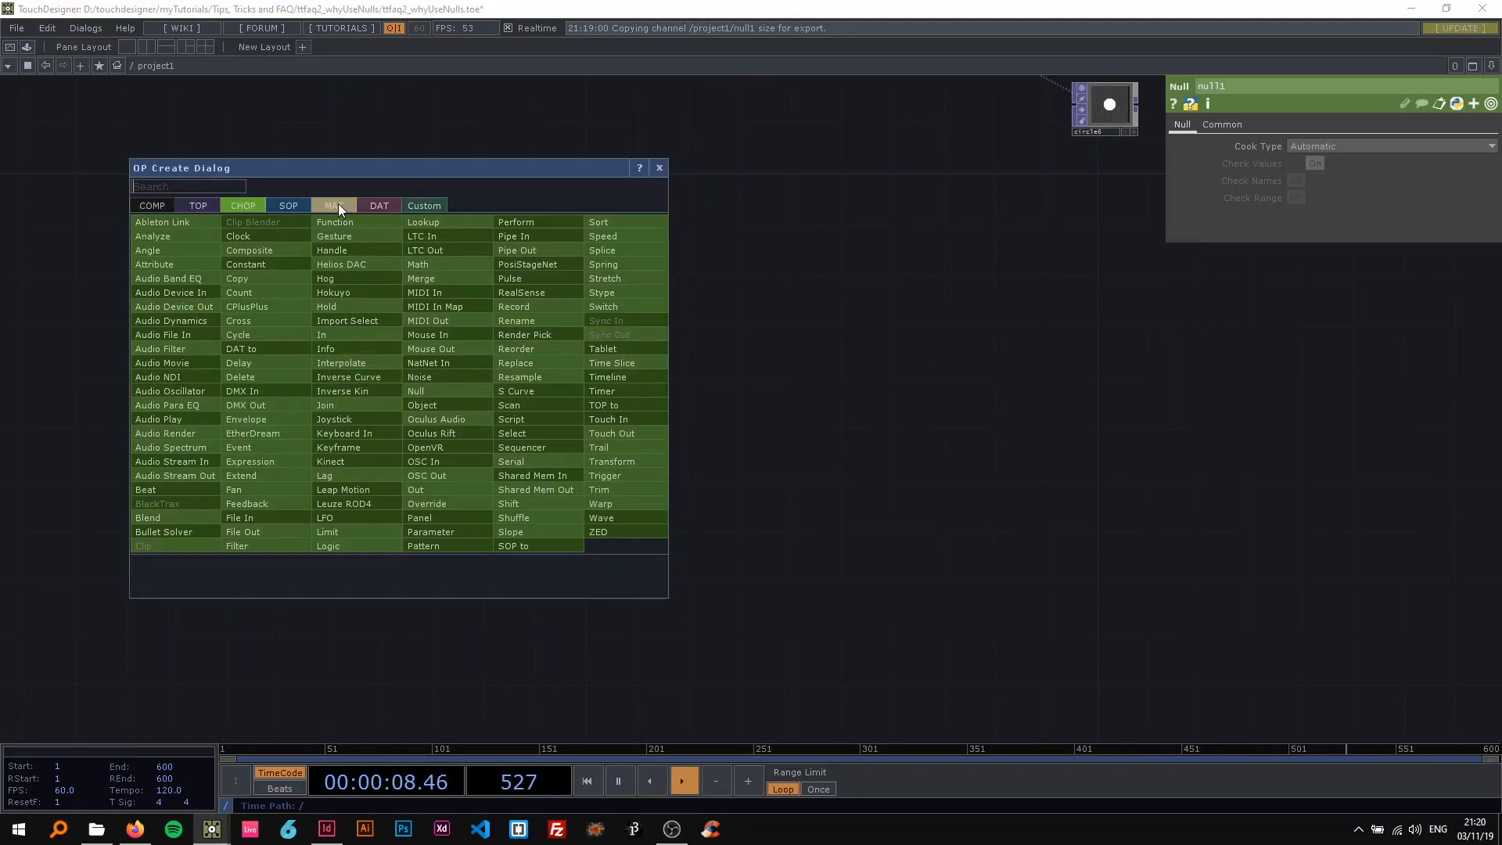
Build the Noise, Transform and Blur TOP chain feeding phong1's Color Map
{"action": "type", "text": "noi"}
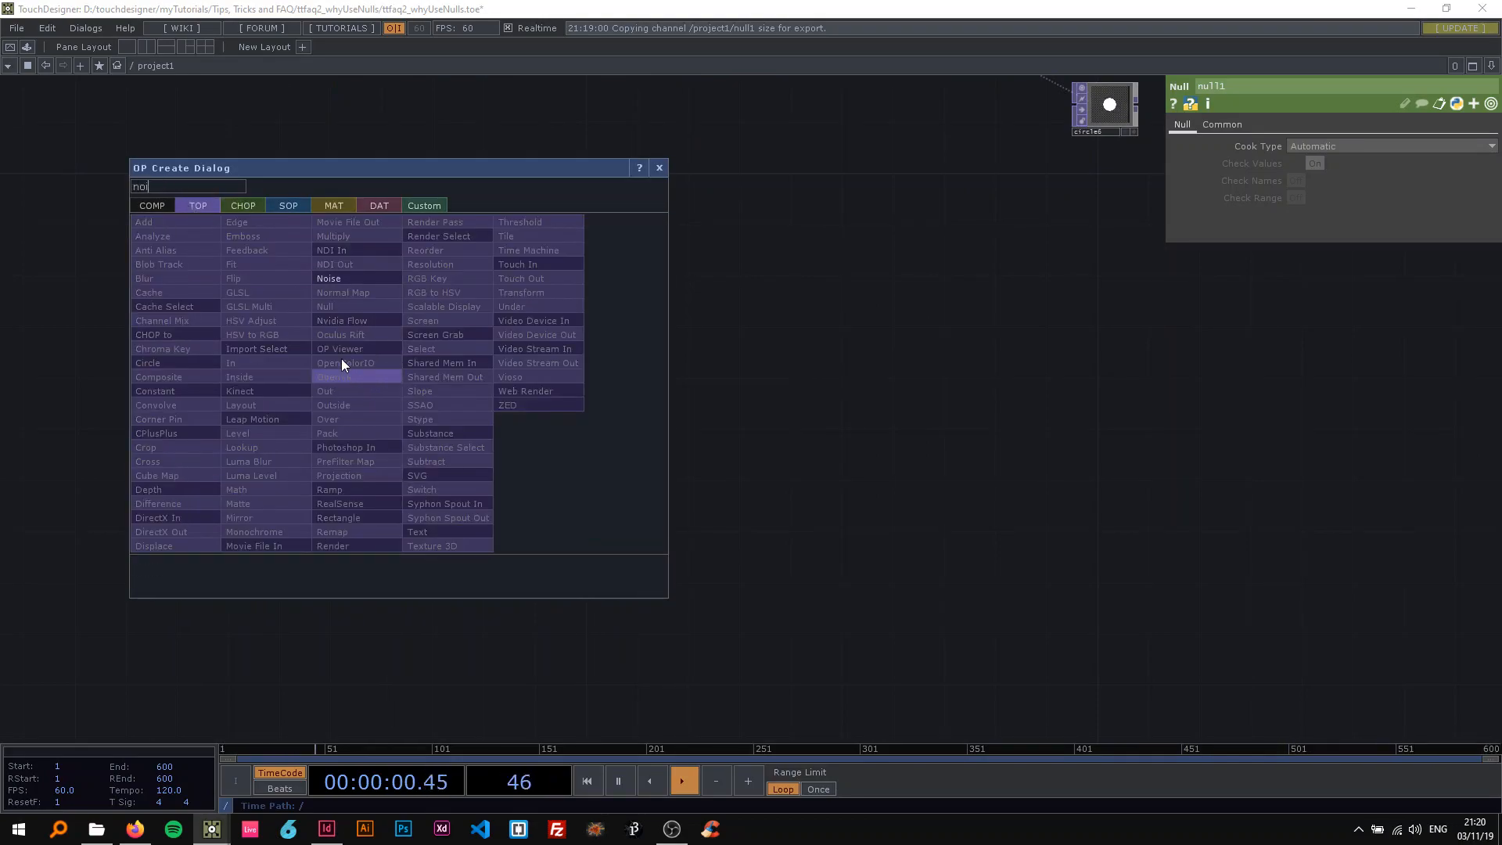
{"action": "left_click", "coordinate": [329, 278]}
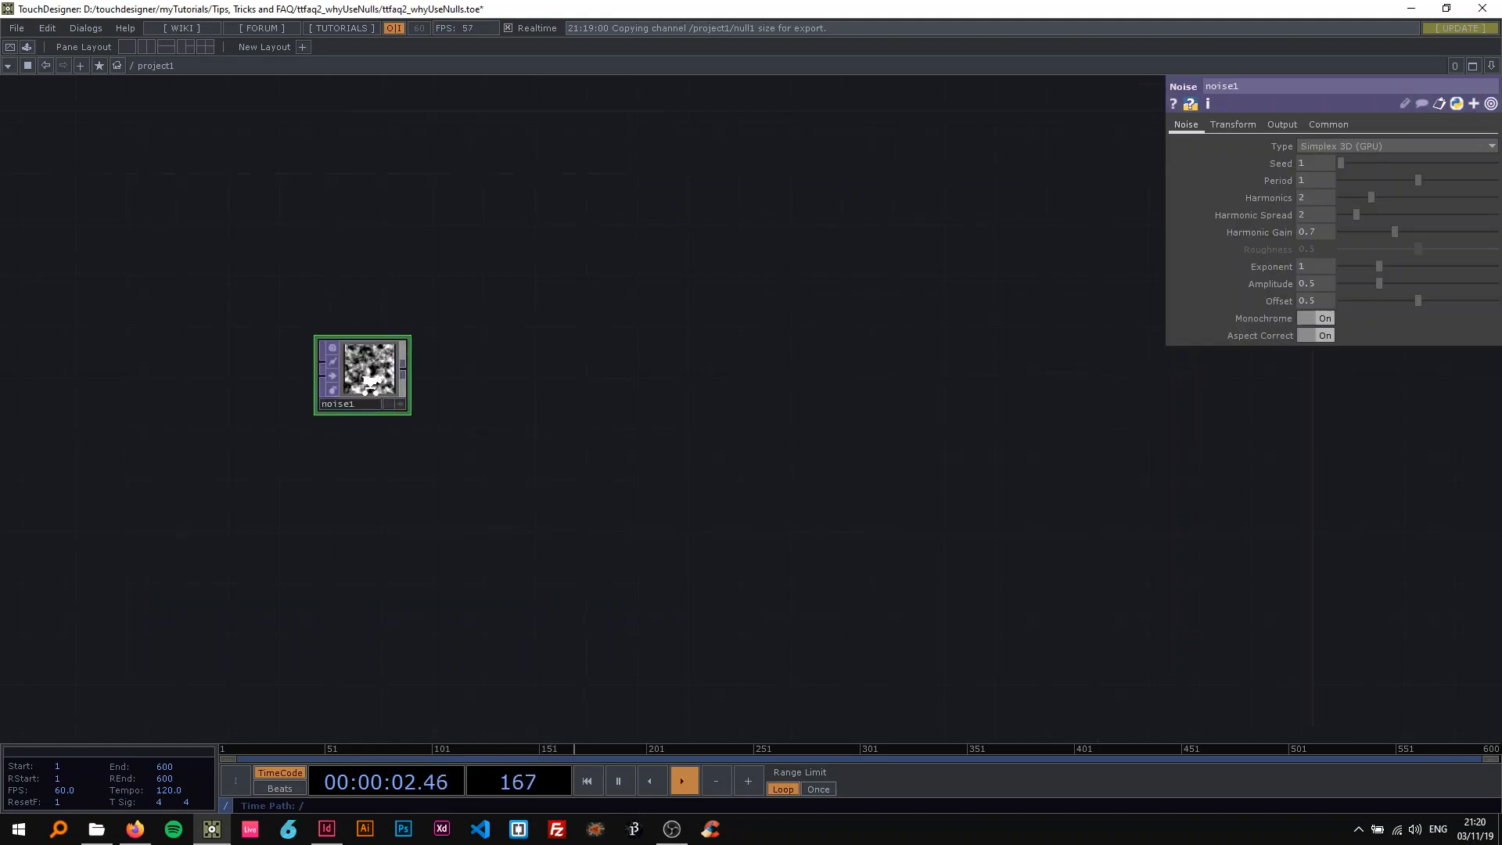
{"action": "left_click", "coordinate": [1315, 317]}
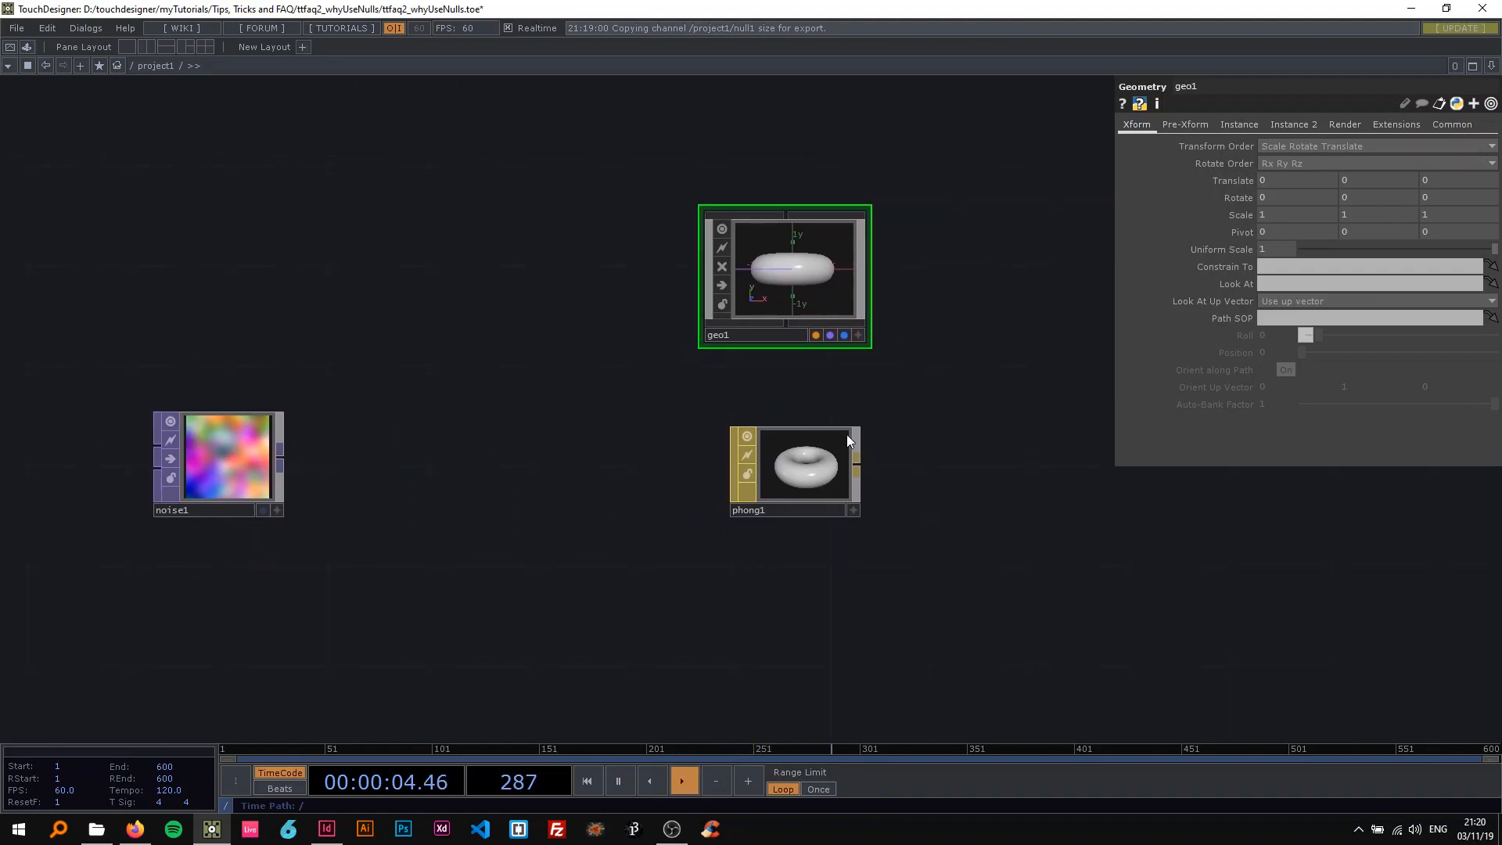
{"action": "left_click", "coordinate": [803, 470]}
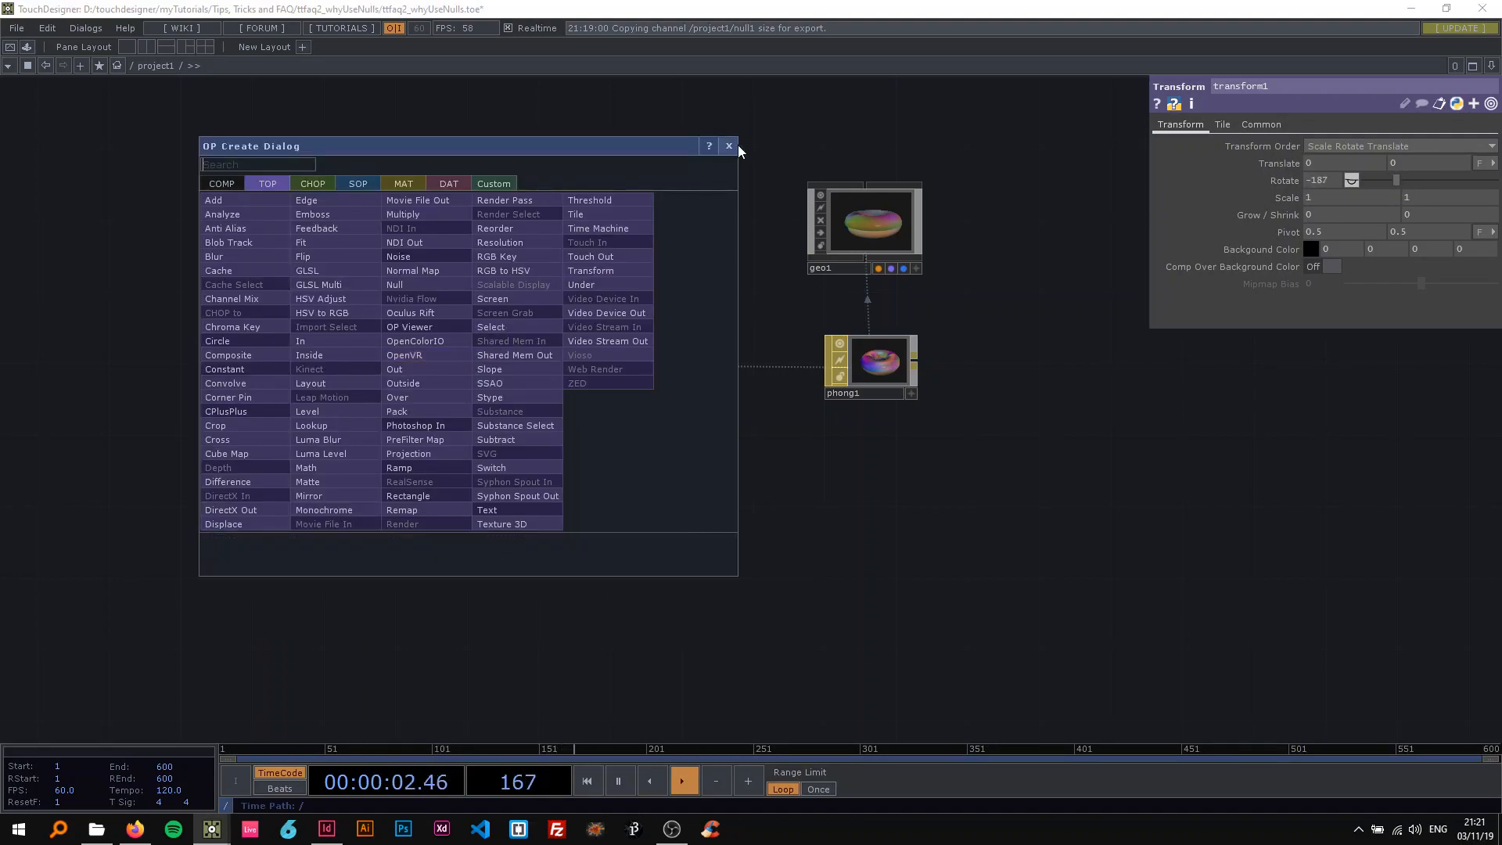
{"action": "left_click", "coordinate": [728, 146]}
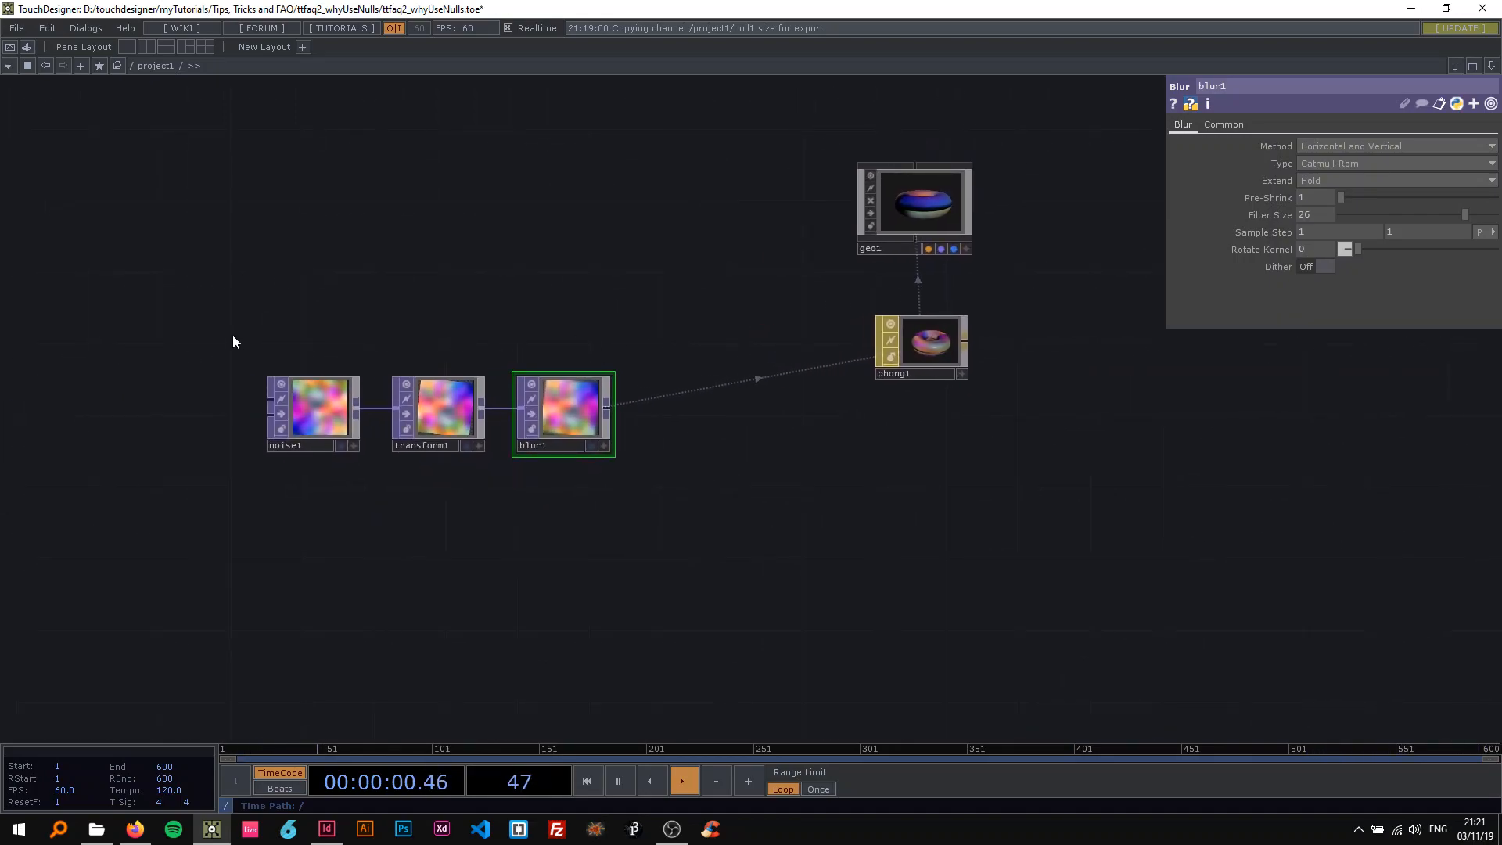
{"action": "left_click_drag", "start_coordinate": [436, 345], "coordinate": [623, 493]}
{"action": "type", "text": "b"}
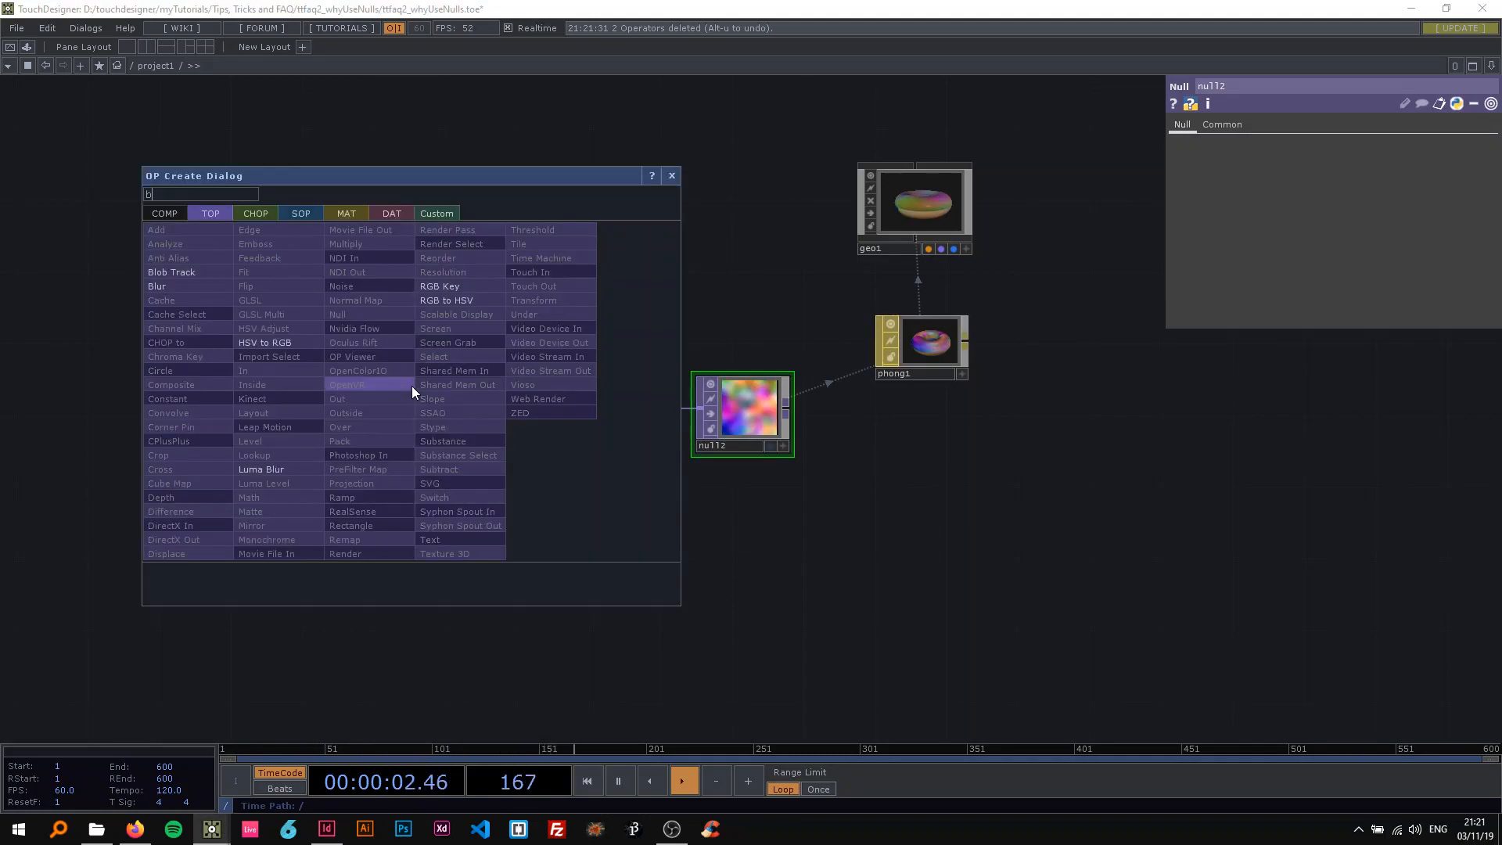
Insert Null TOP null2 after blur1 and set phong1's Color Map to null2
{"action": "left_click", "coordinate": [156, 286]}
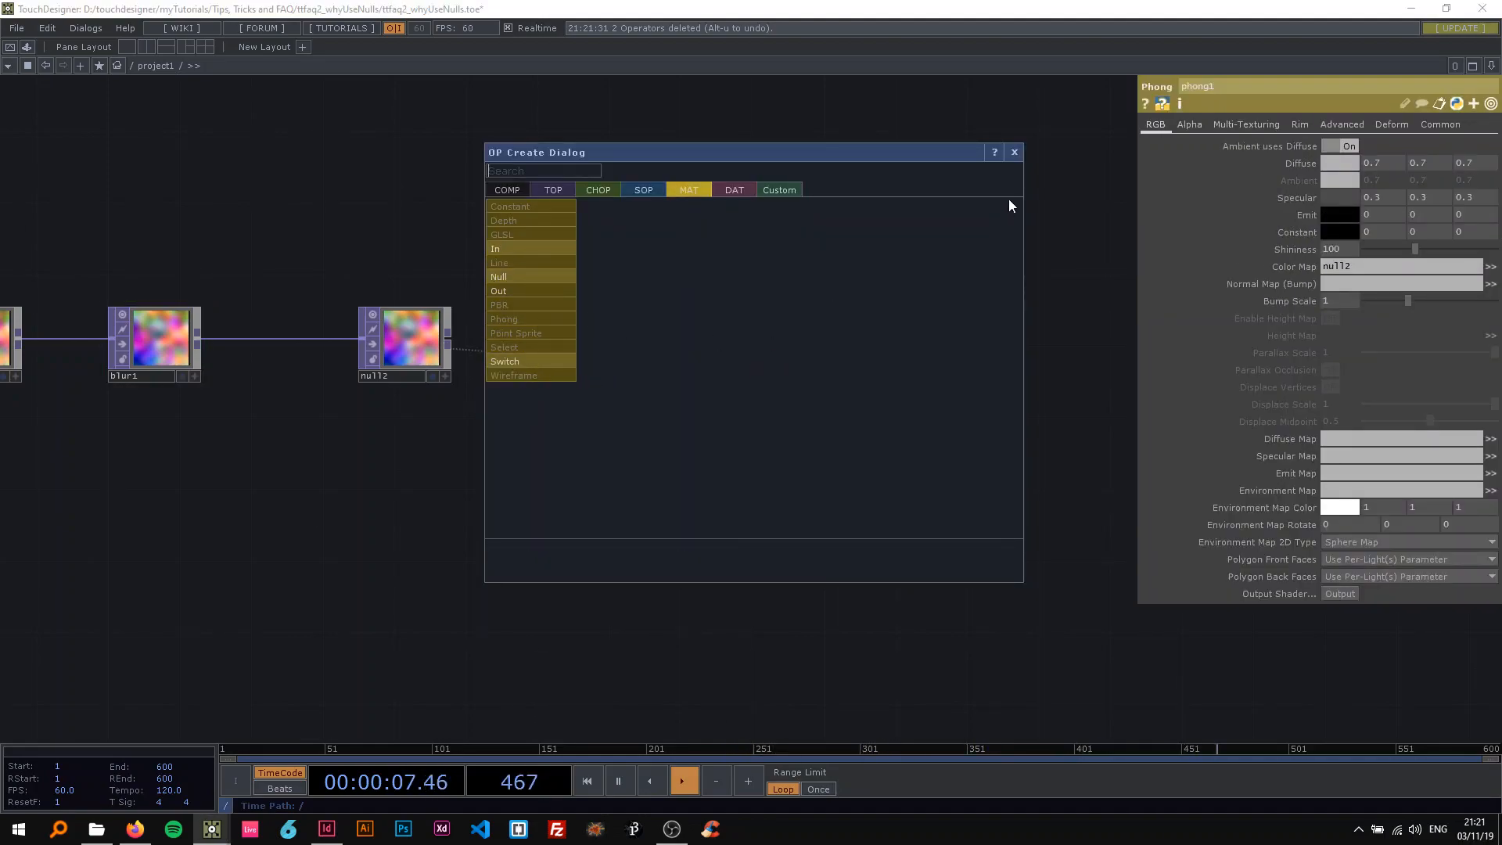
{"action": "mouse_move", "coordinate": [530, 261]}
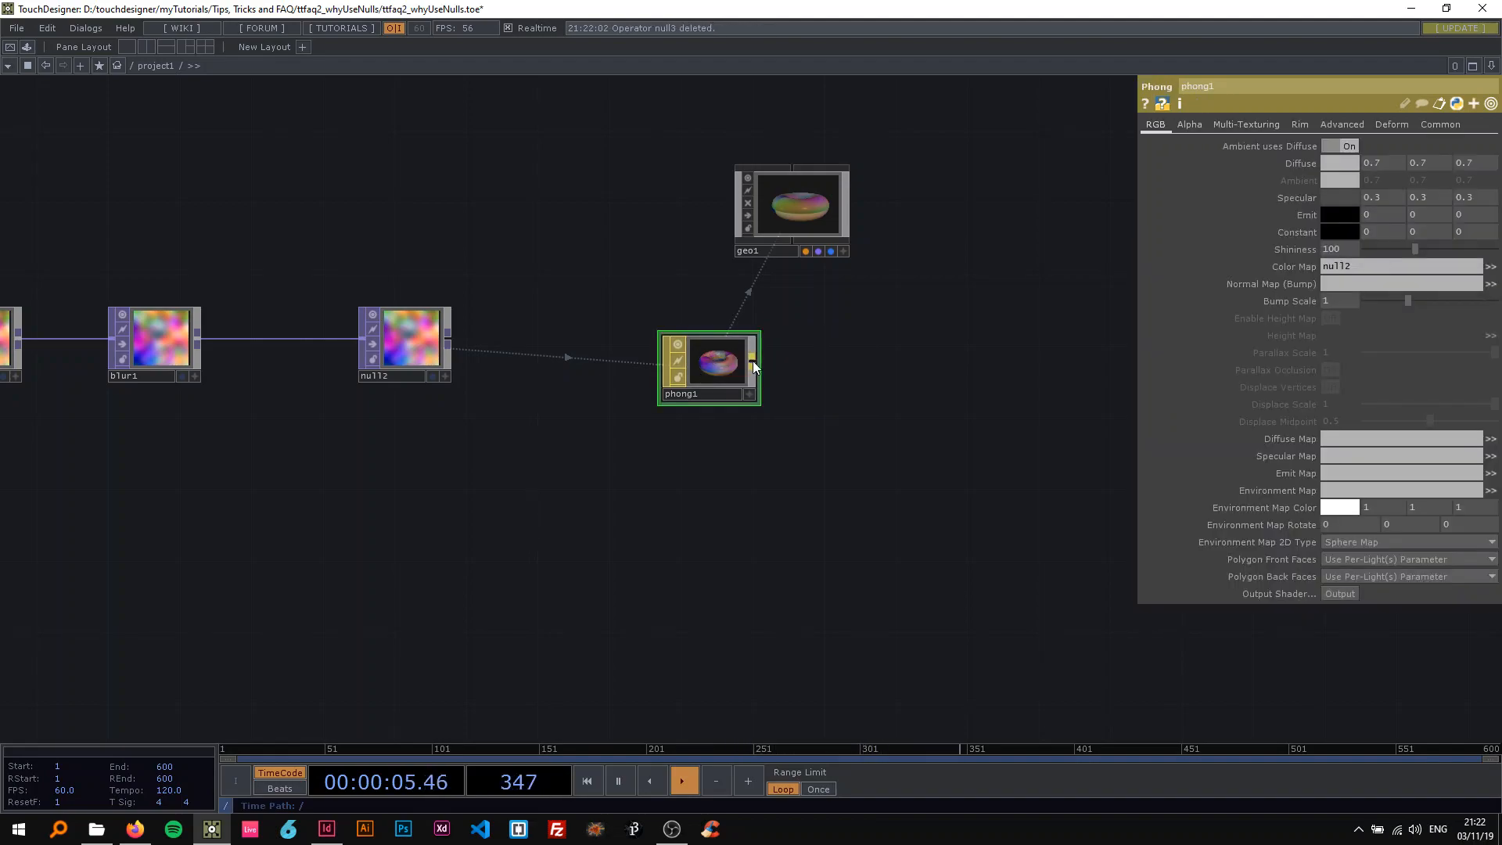
{"action": "mouse_move", "coordinate": [873, 286]}
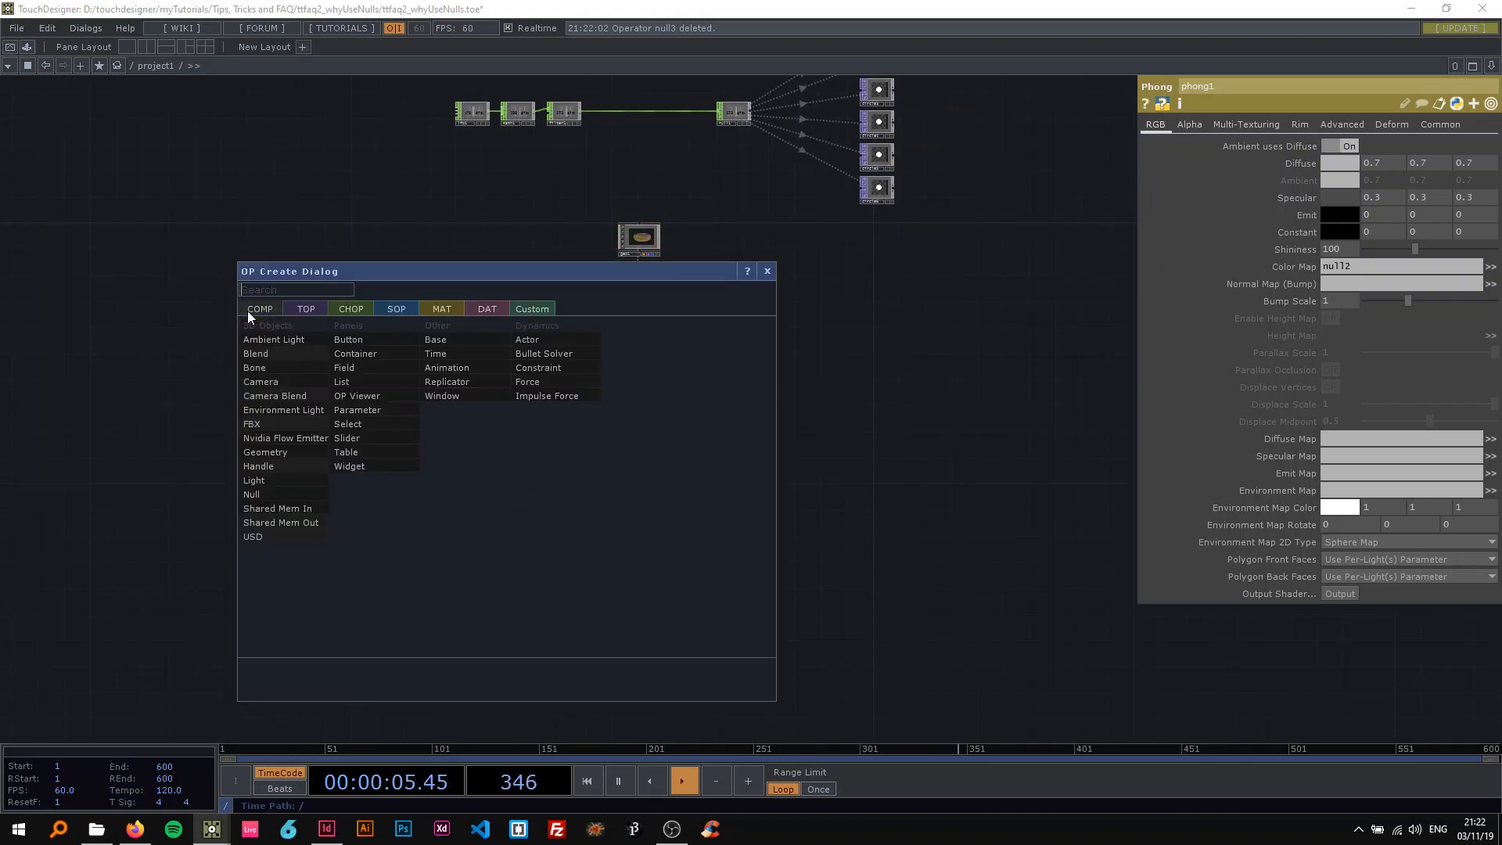
{"action": "mouse_move", "coordinate": [278, 494]}
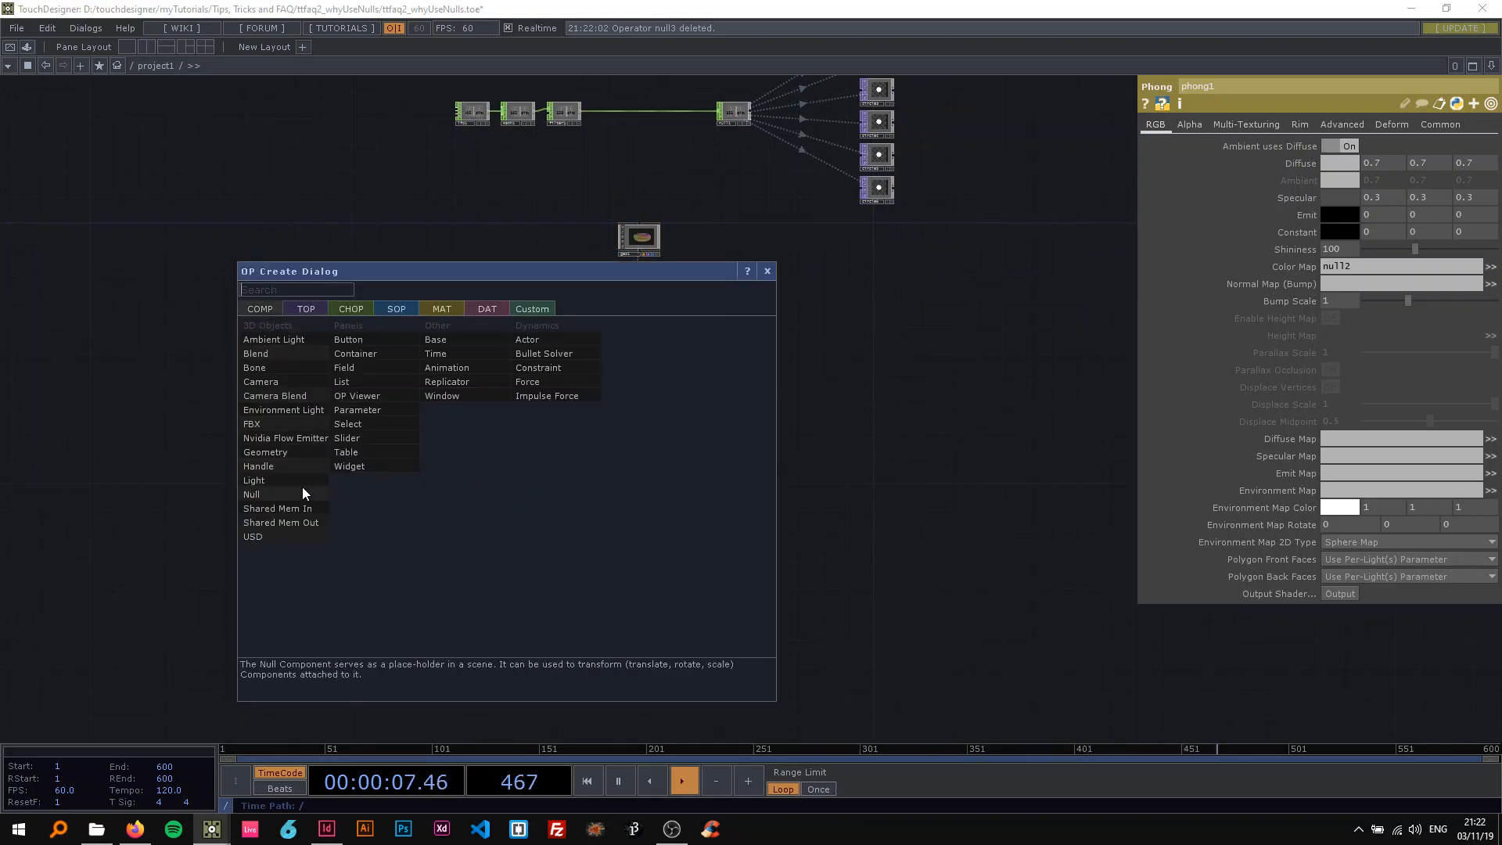
Add Null COMP null3 and Camera COMP cam1, with cam1's Look At set to null3
{"action": "left_click", "coordinate": [252, 494]}
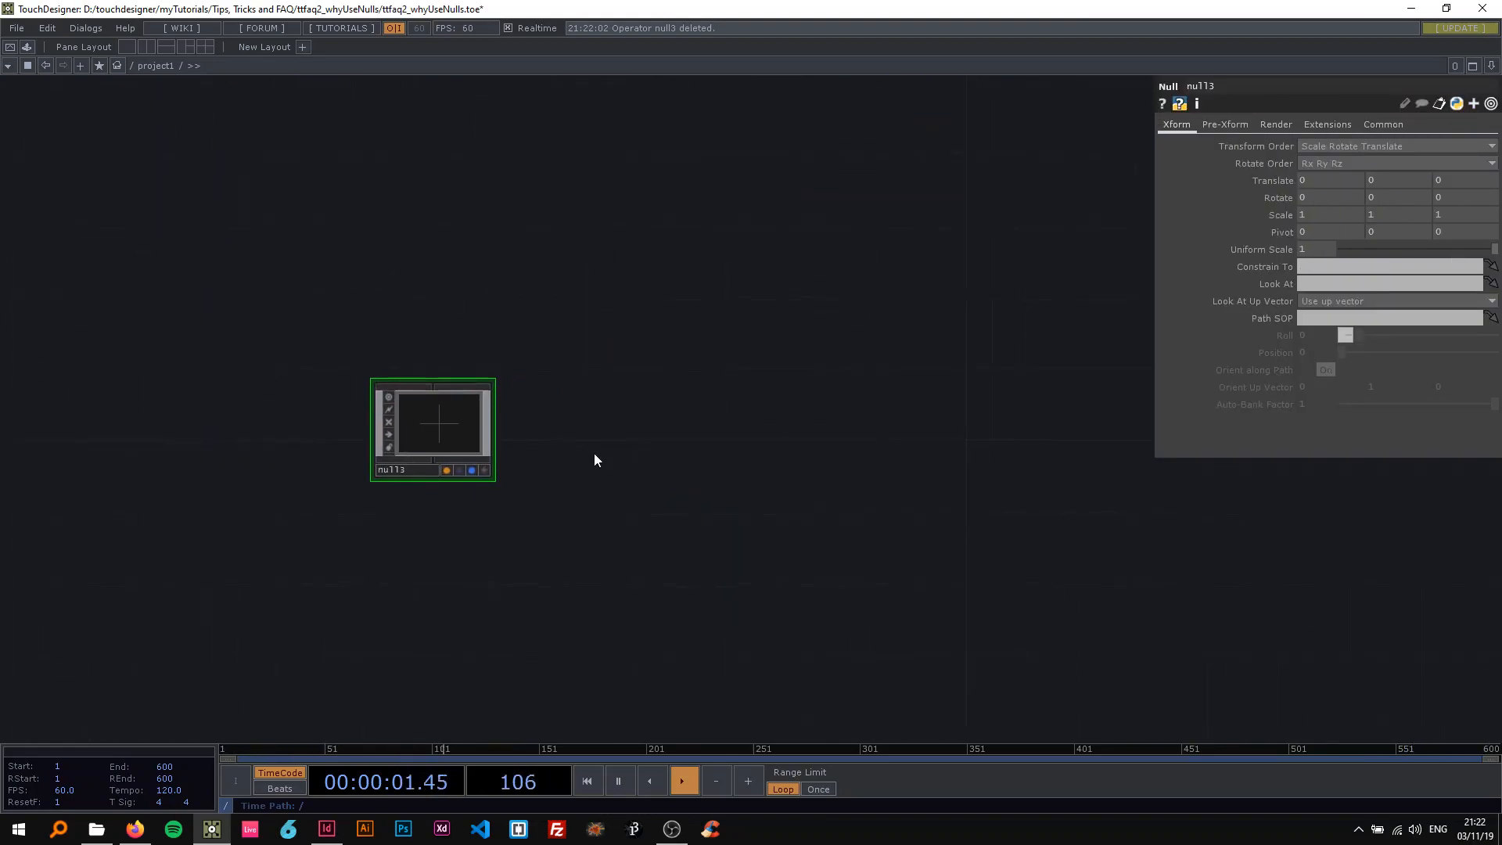
{"action": "type", "text": "Ca"}
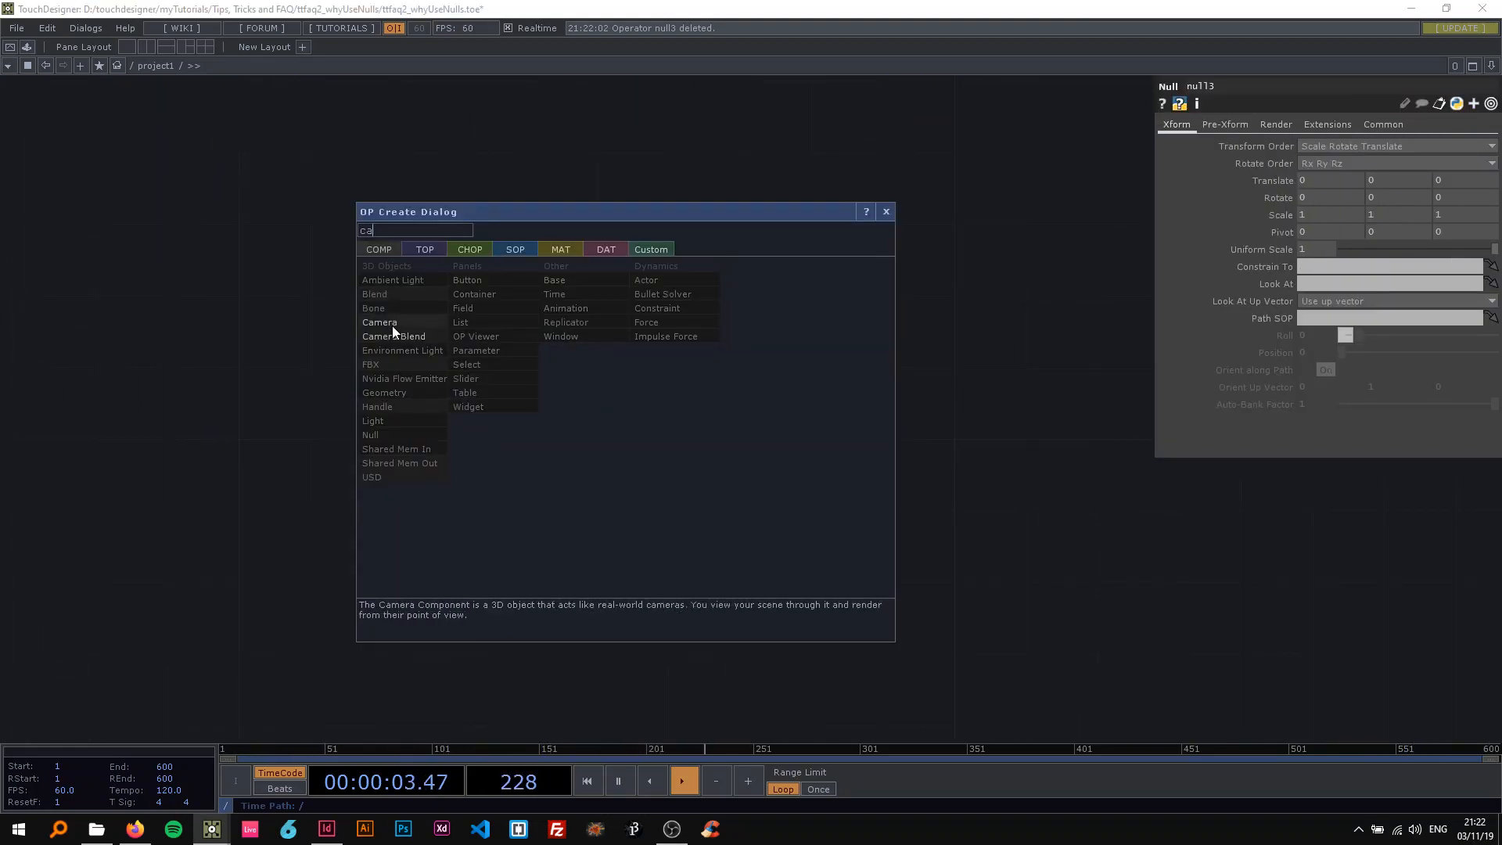
{"action": "left_click", "coordinate": [379, 321]}
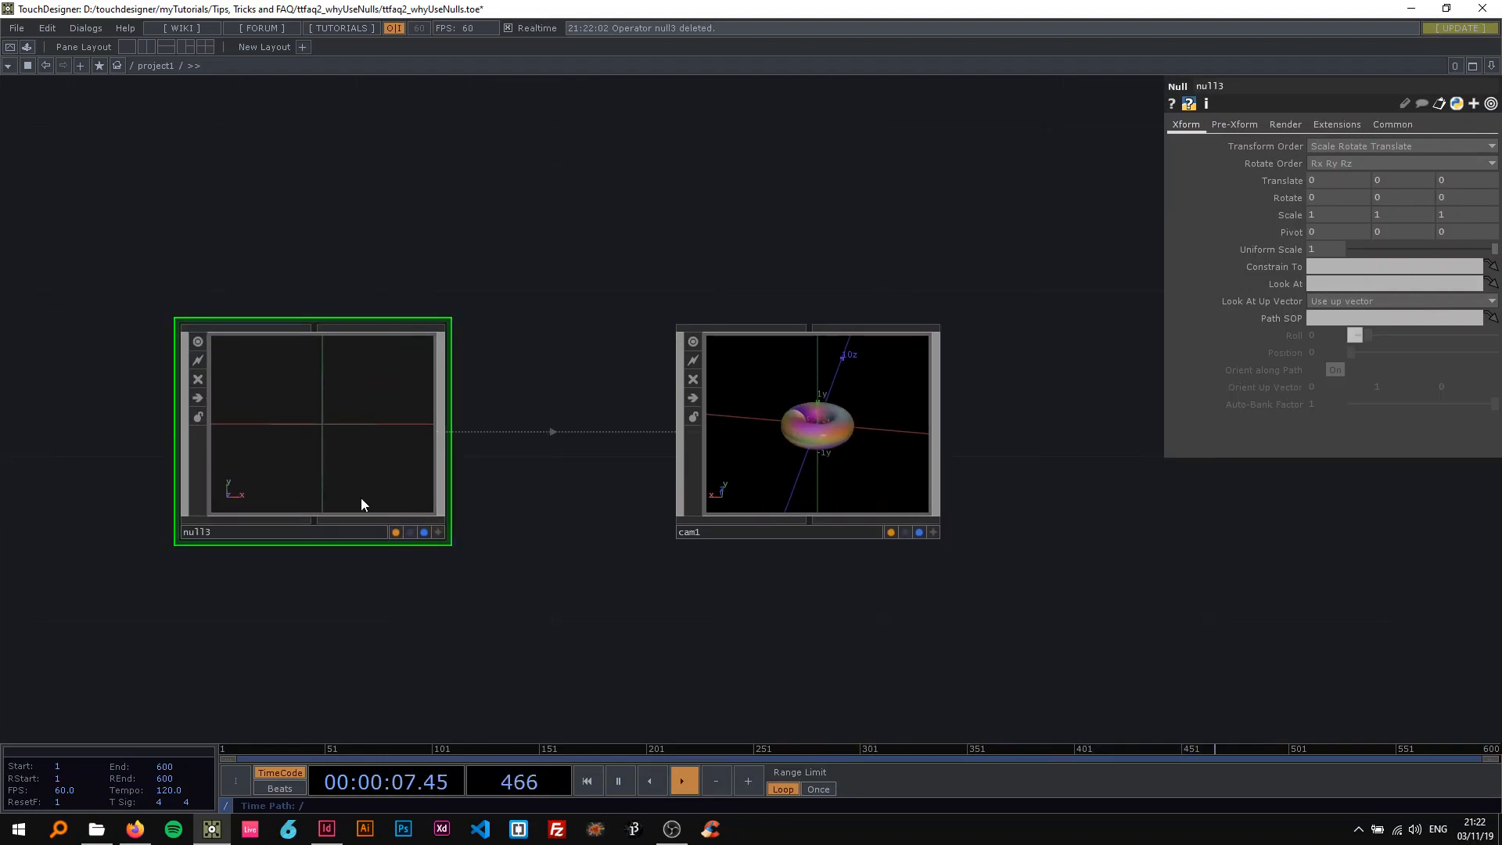
{"action": "left_click", "coordinate": [805, 431]}
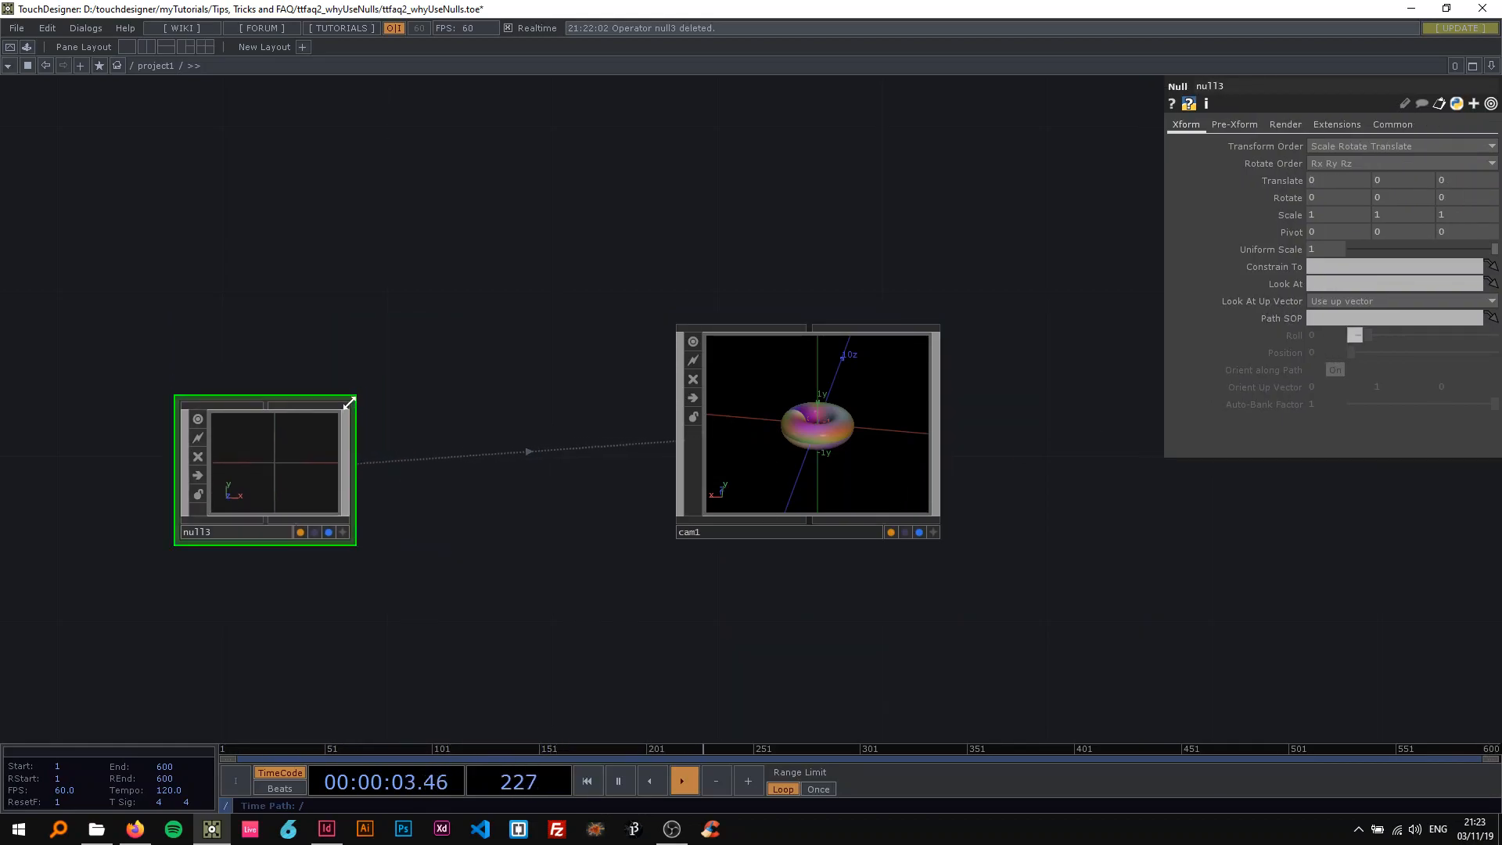
Shrink and reposition the null3 node, then drag cam1's Translate Y to move the camera
{"action": "left_click_drag", "start_coordinate": [264, 469], "coordinate": [455, 402]}
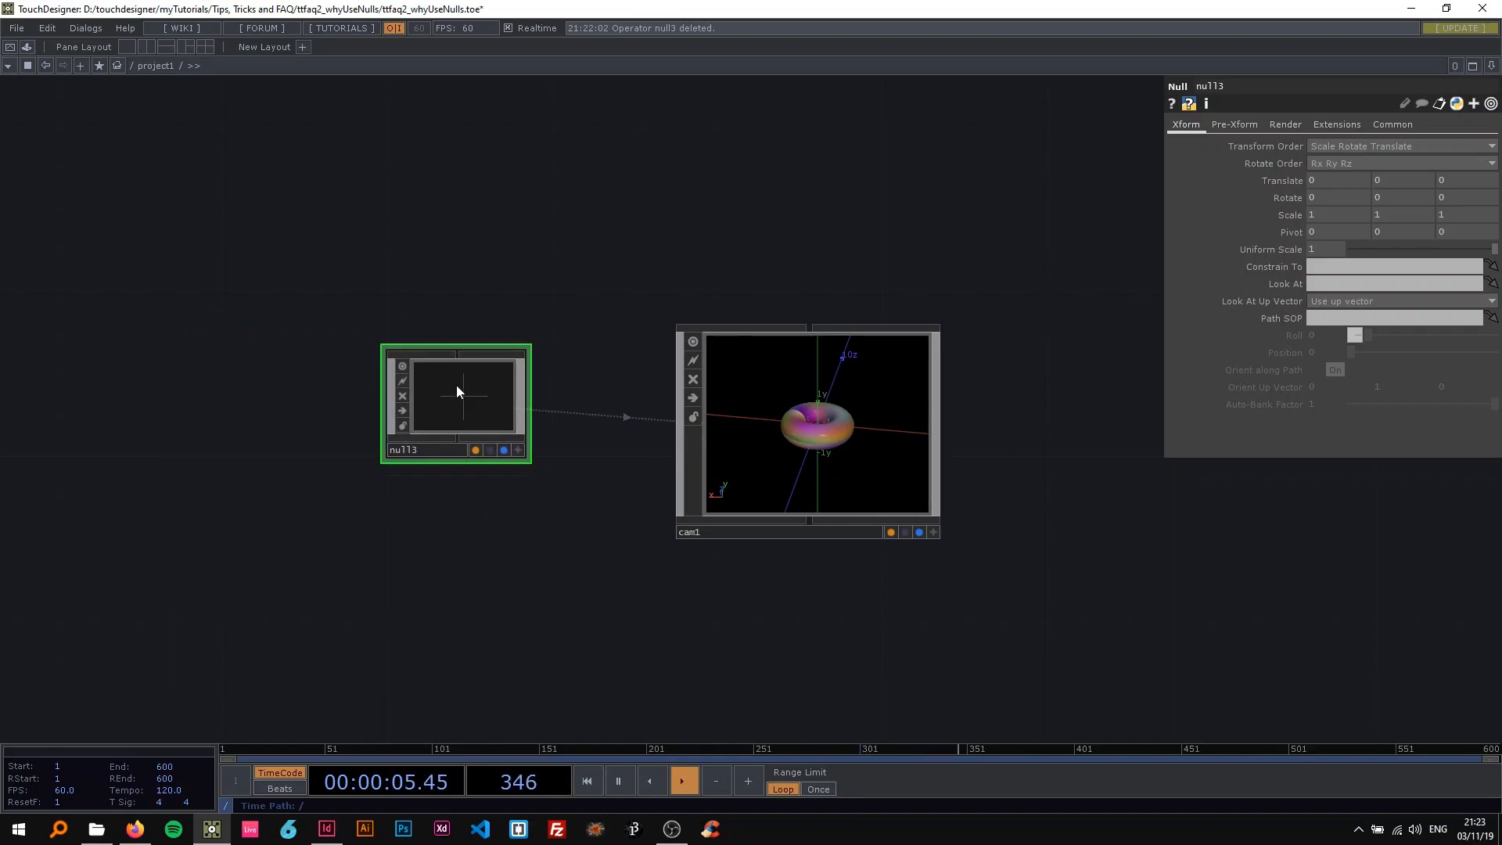
{"action": "left_click_drag", "start_coordinate": [456, 399], "coordinate": [495, 362]}
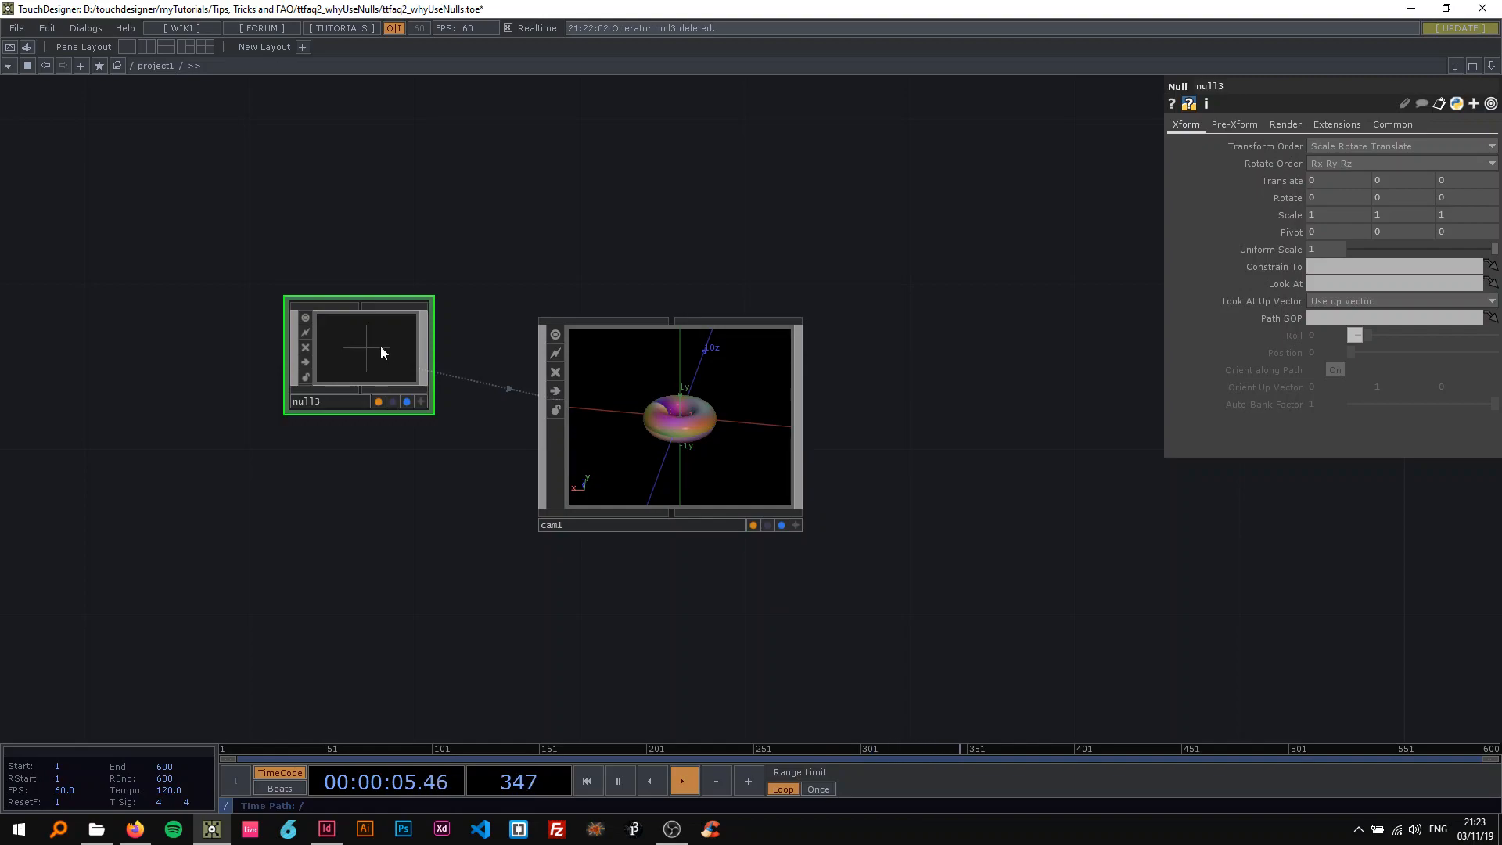
{"action": "left_click", "coordinate": [670, 417]}
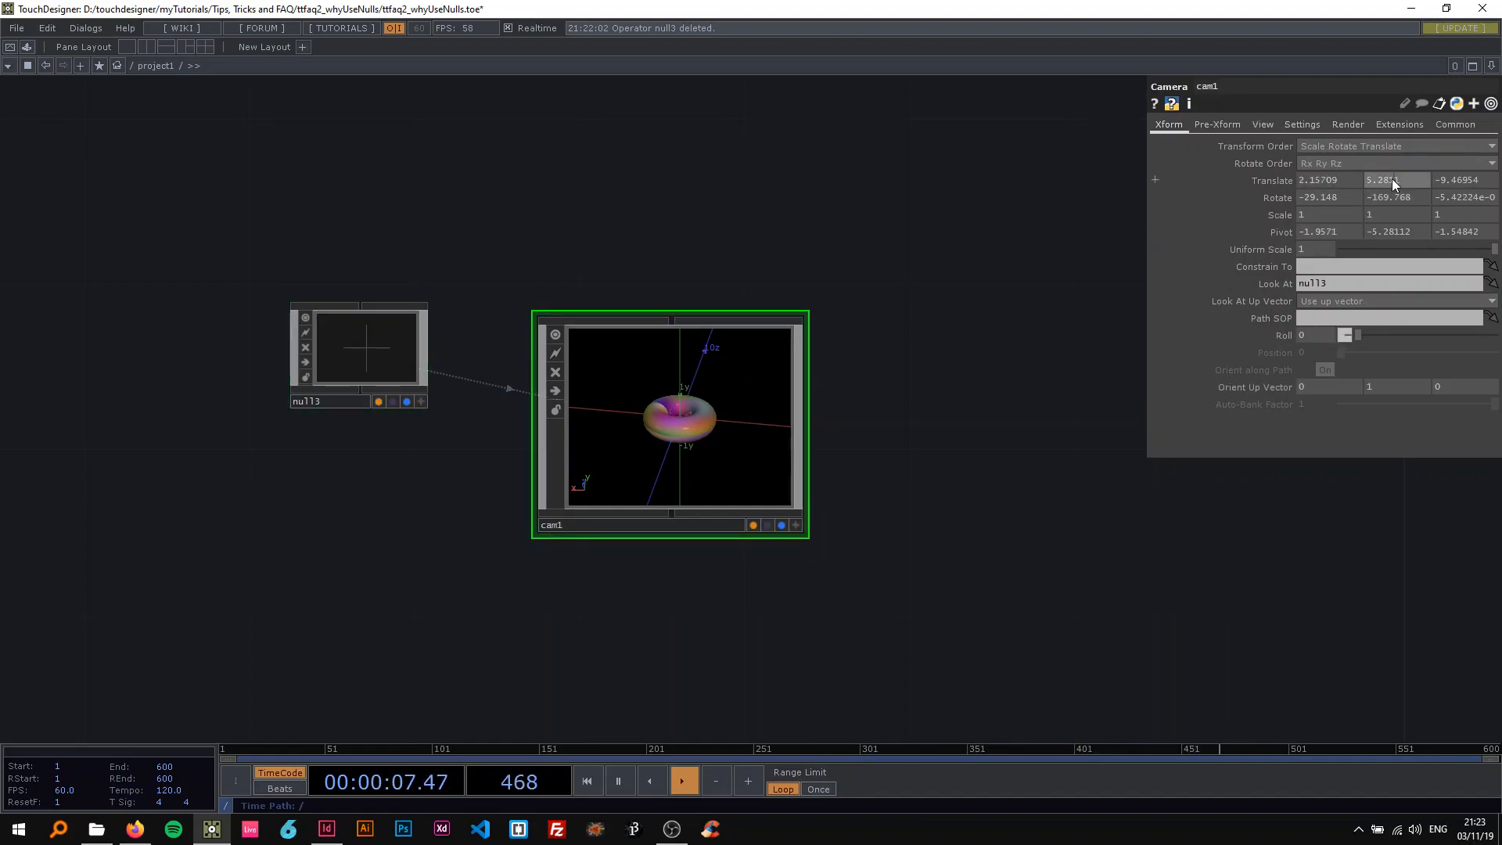
{"action": "left_click_drag", "start_coordinate": [1392, 179], "coordinate": [1391, 158]}
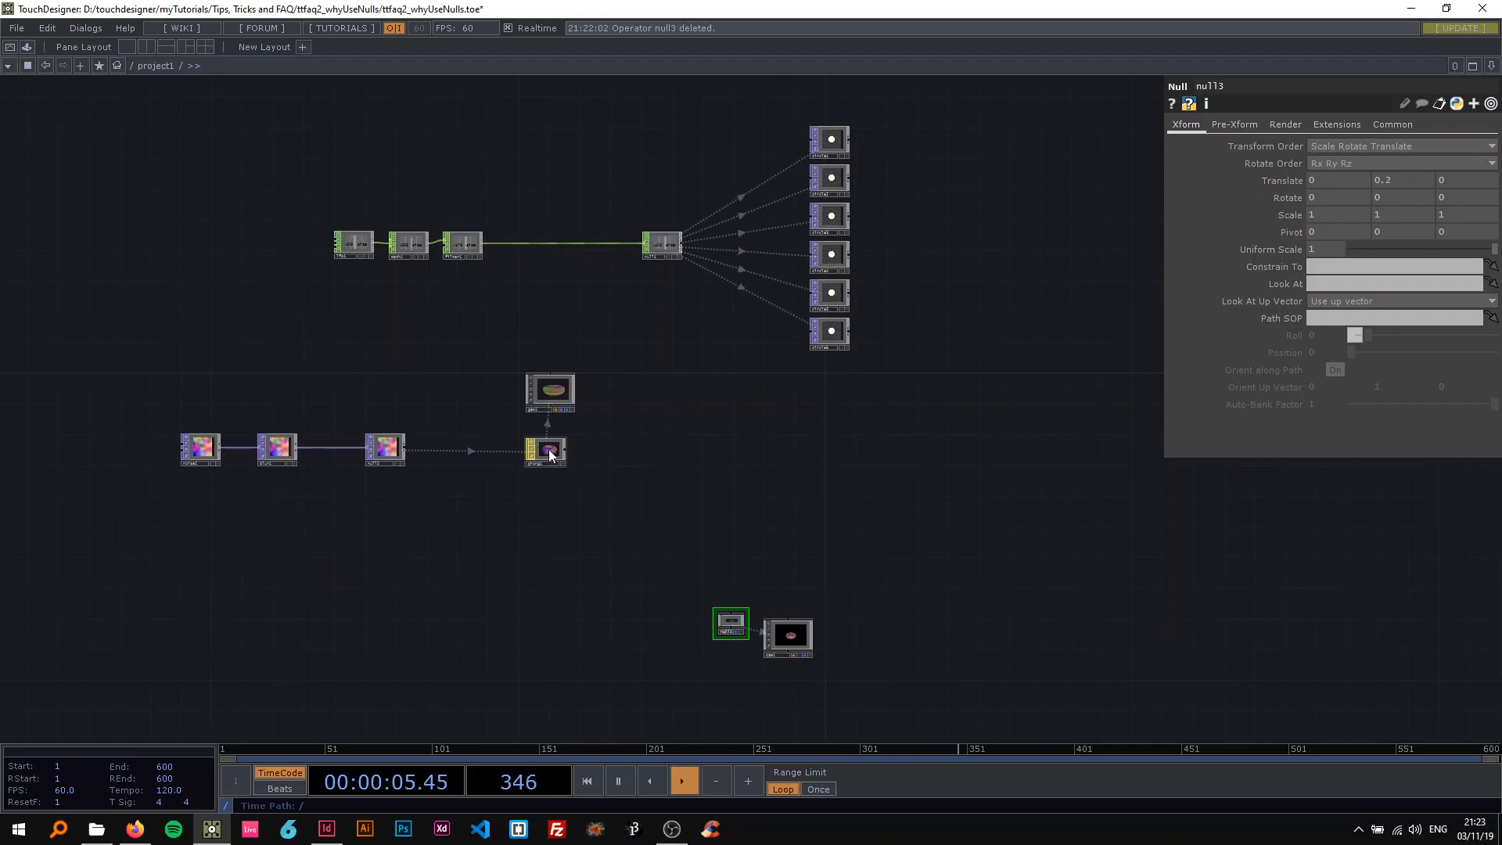
Select null1, the CHOP feeding the six circle radii, to show its parameters
{"action": "left_click", "coordinate": [384, 449]}
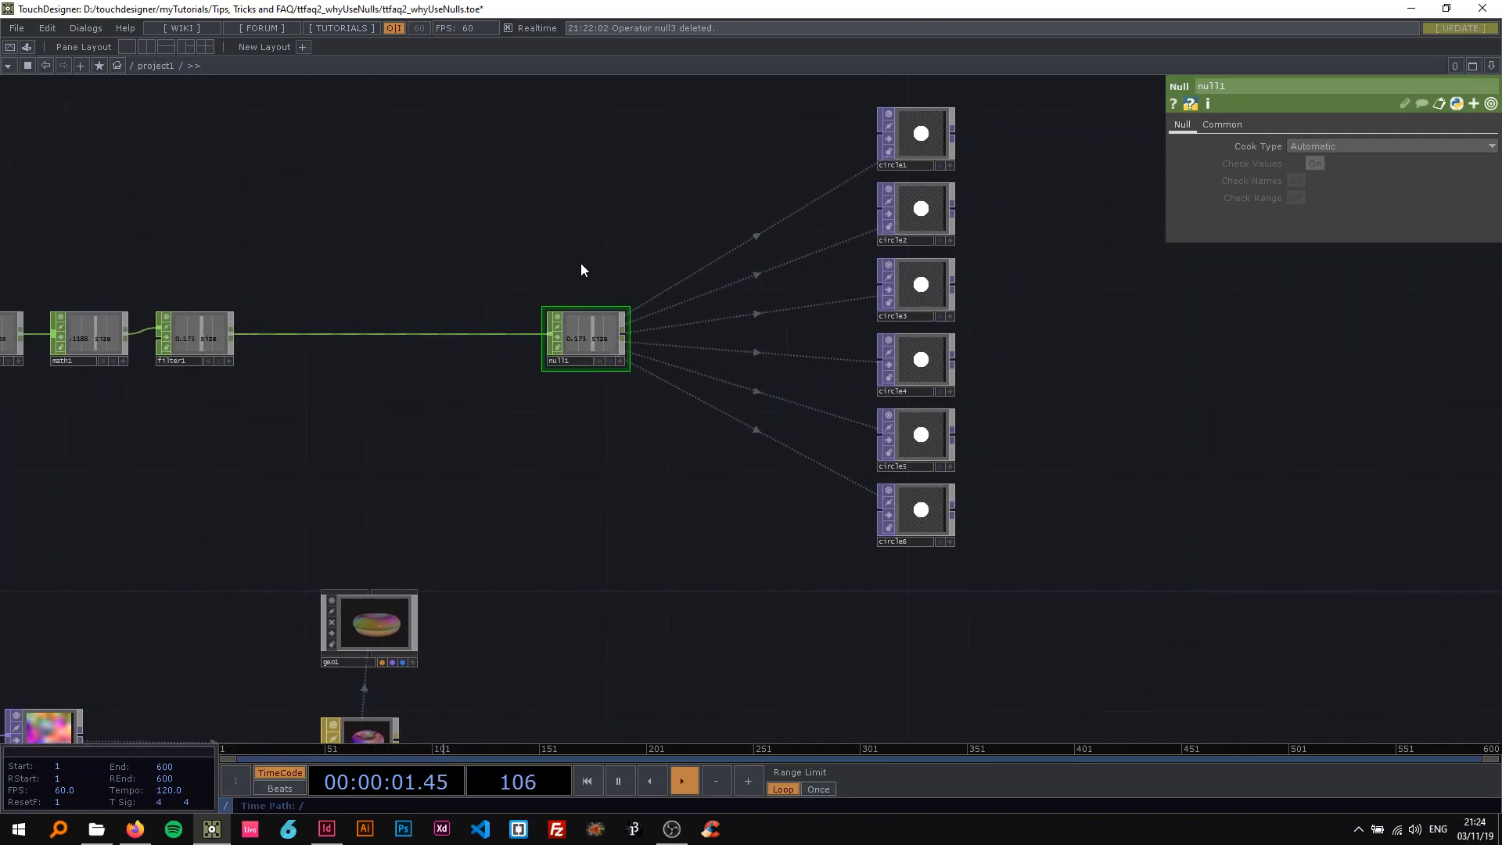
Set null1's Cook Type to Selective, check circle1's radius expression, then reselect null1
{"action": "left_click", "coordinate": [1390, 146]}
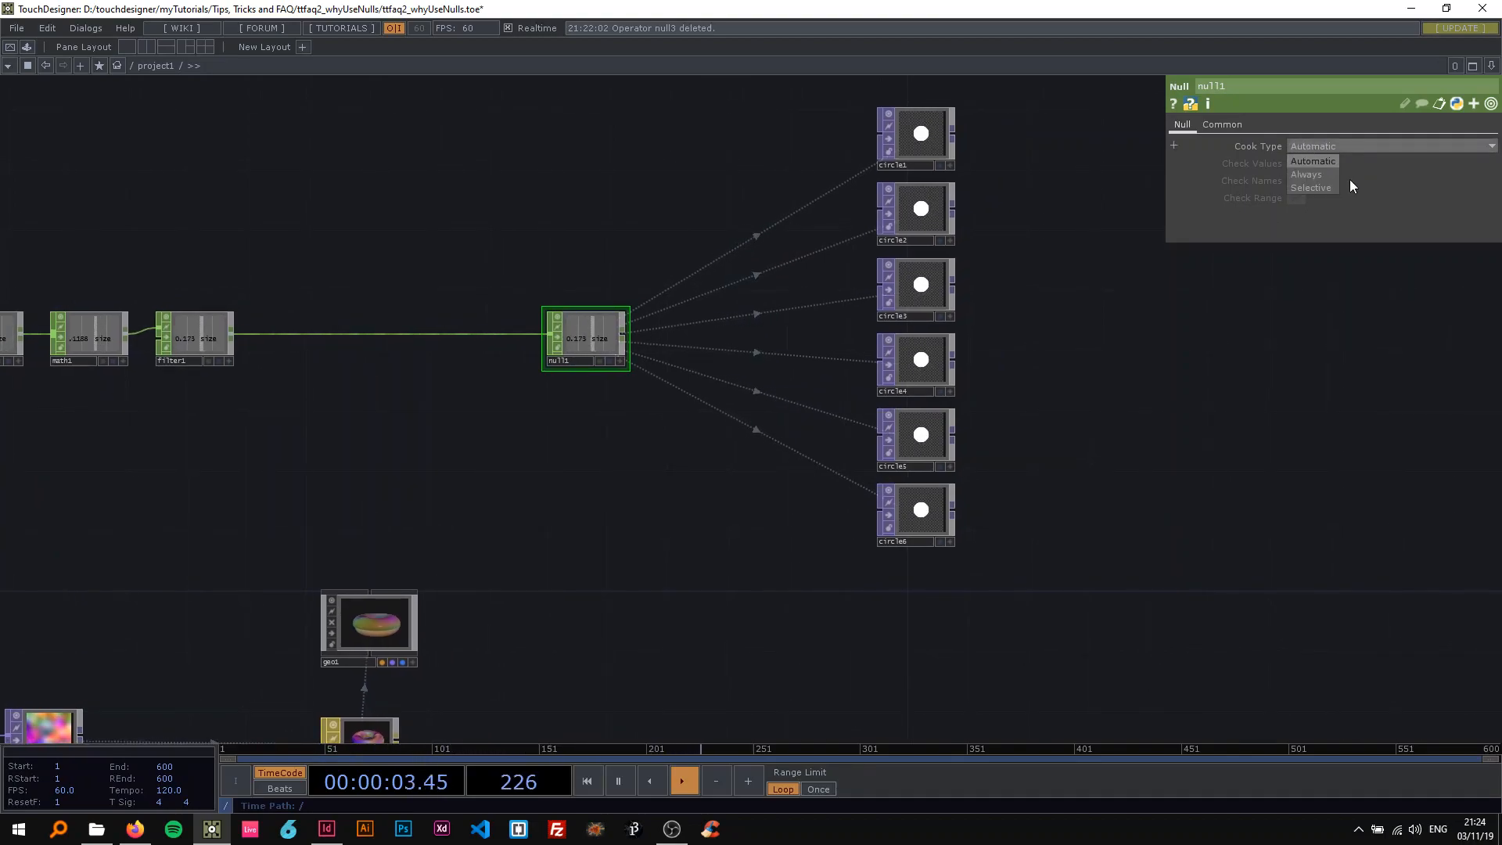
{"action": "left_click", "coordinate": [1312, 188]}
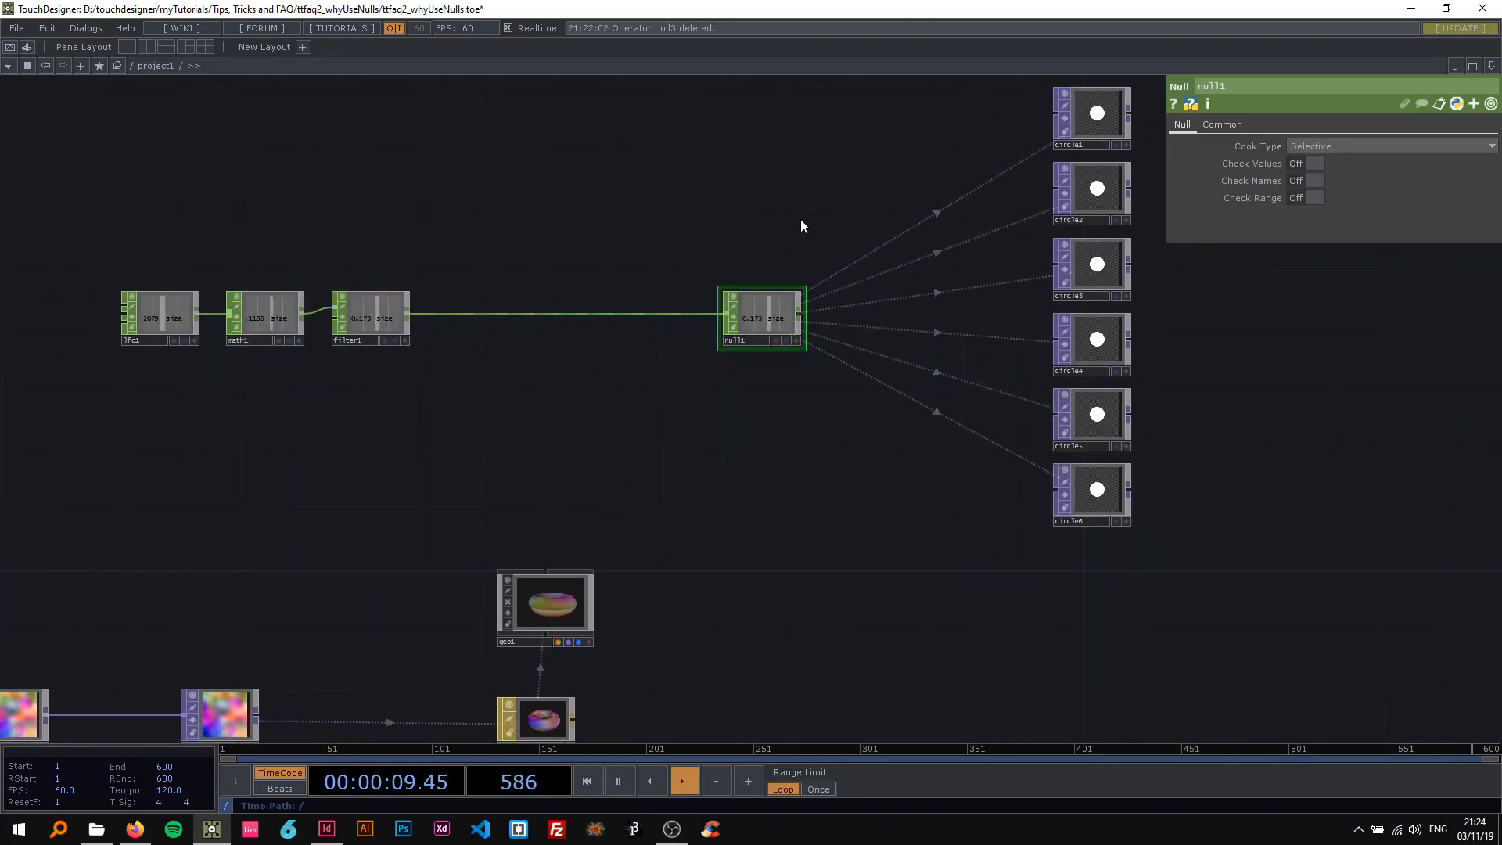
{"action": "left_click", "coordinate": [1089, 119]}
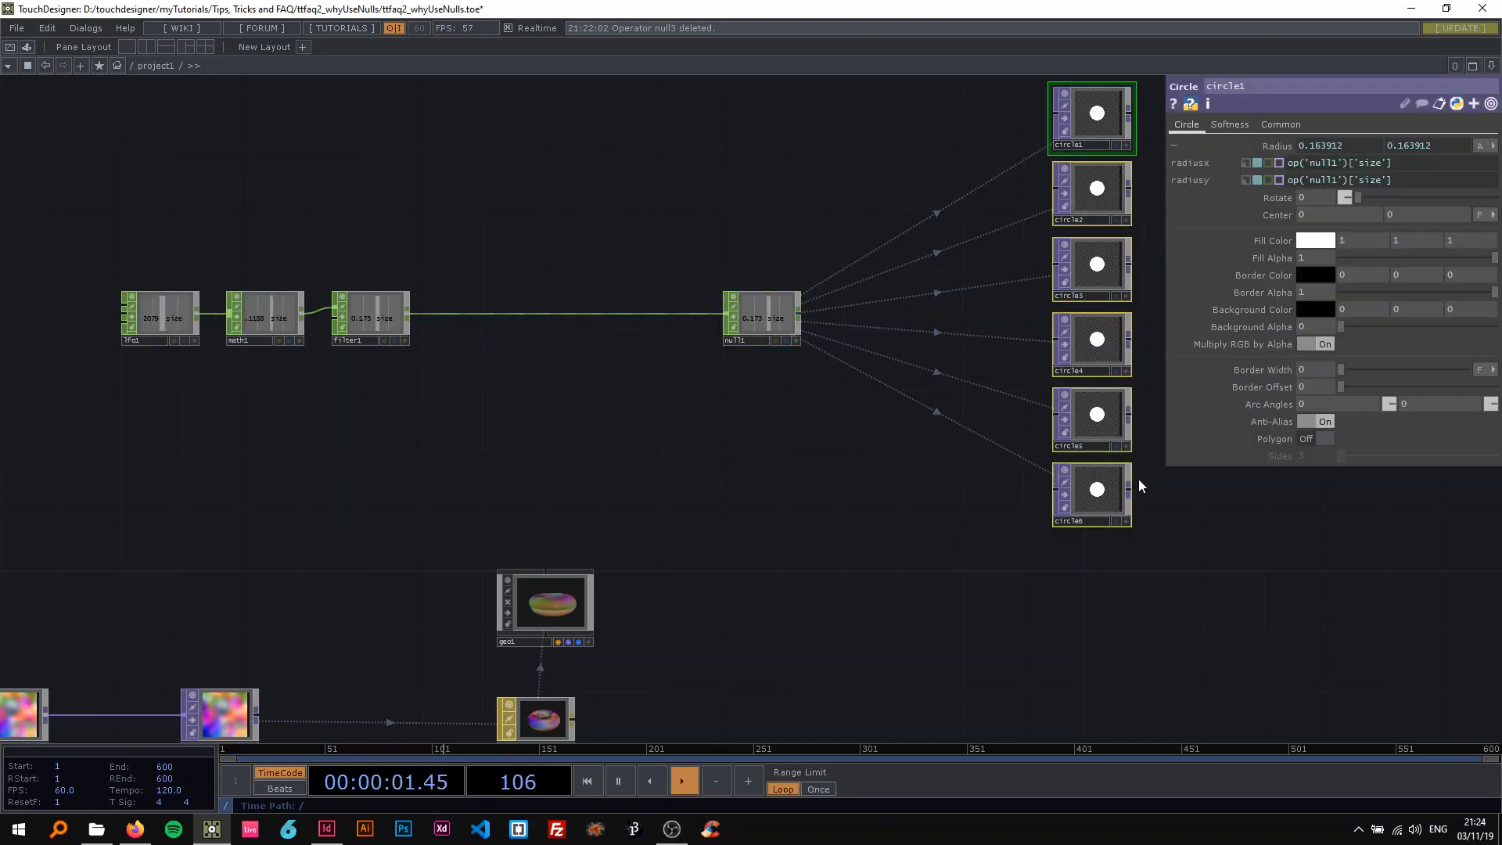
{"action": "left_click", "coordinate": [761, 316]}
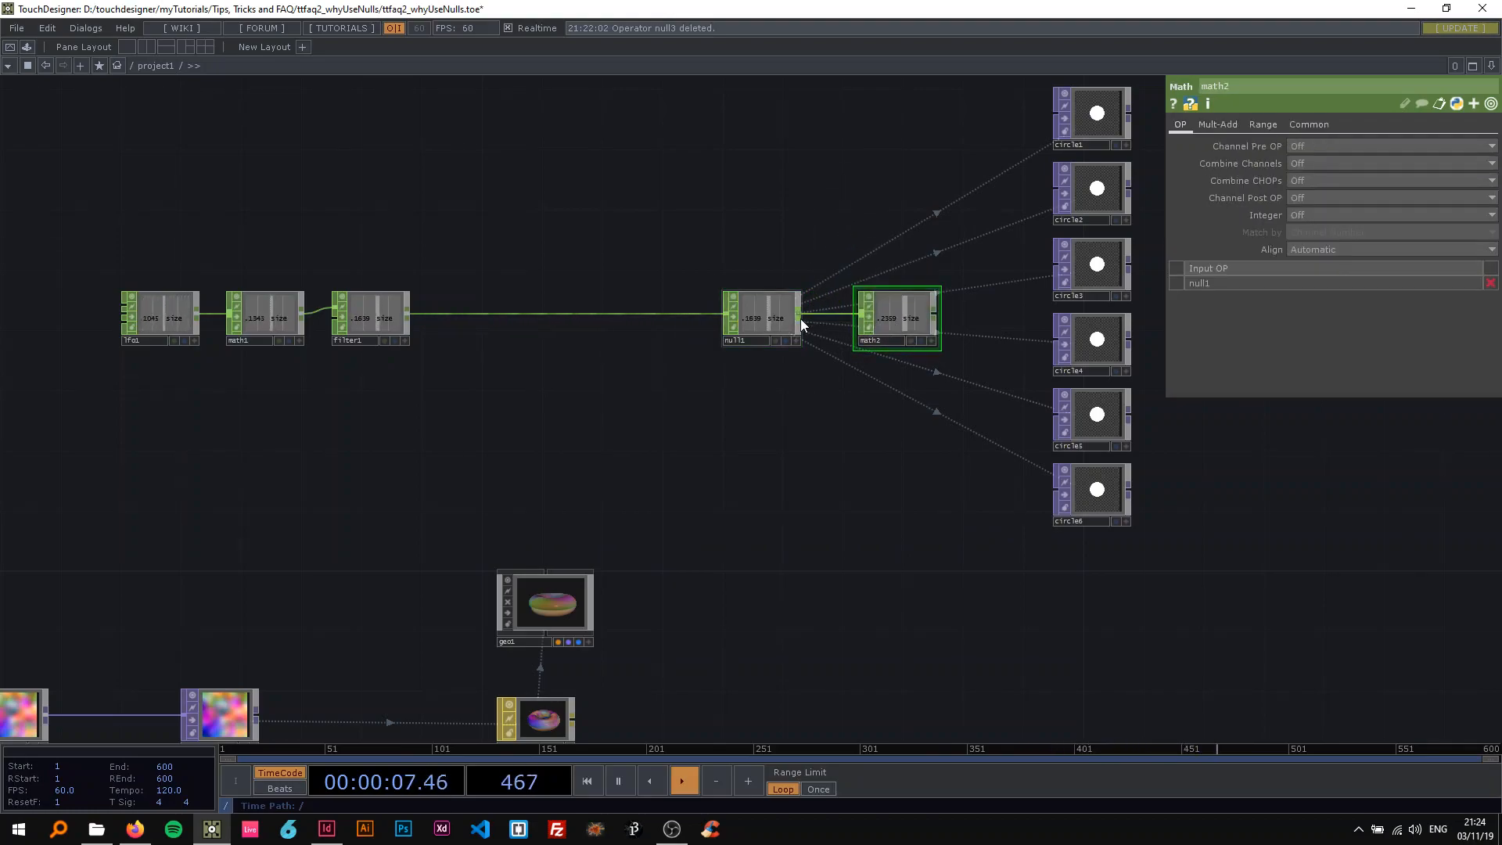
{"action": "left_click", "coordinate": [761, 316]}
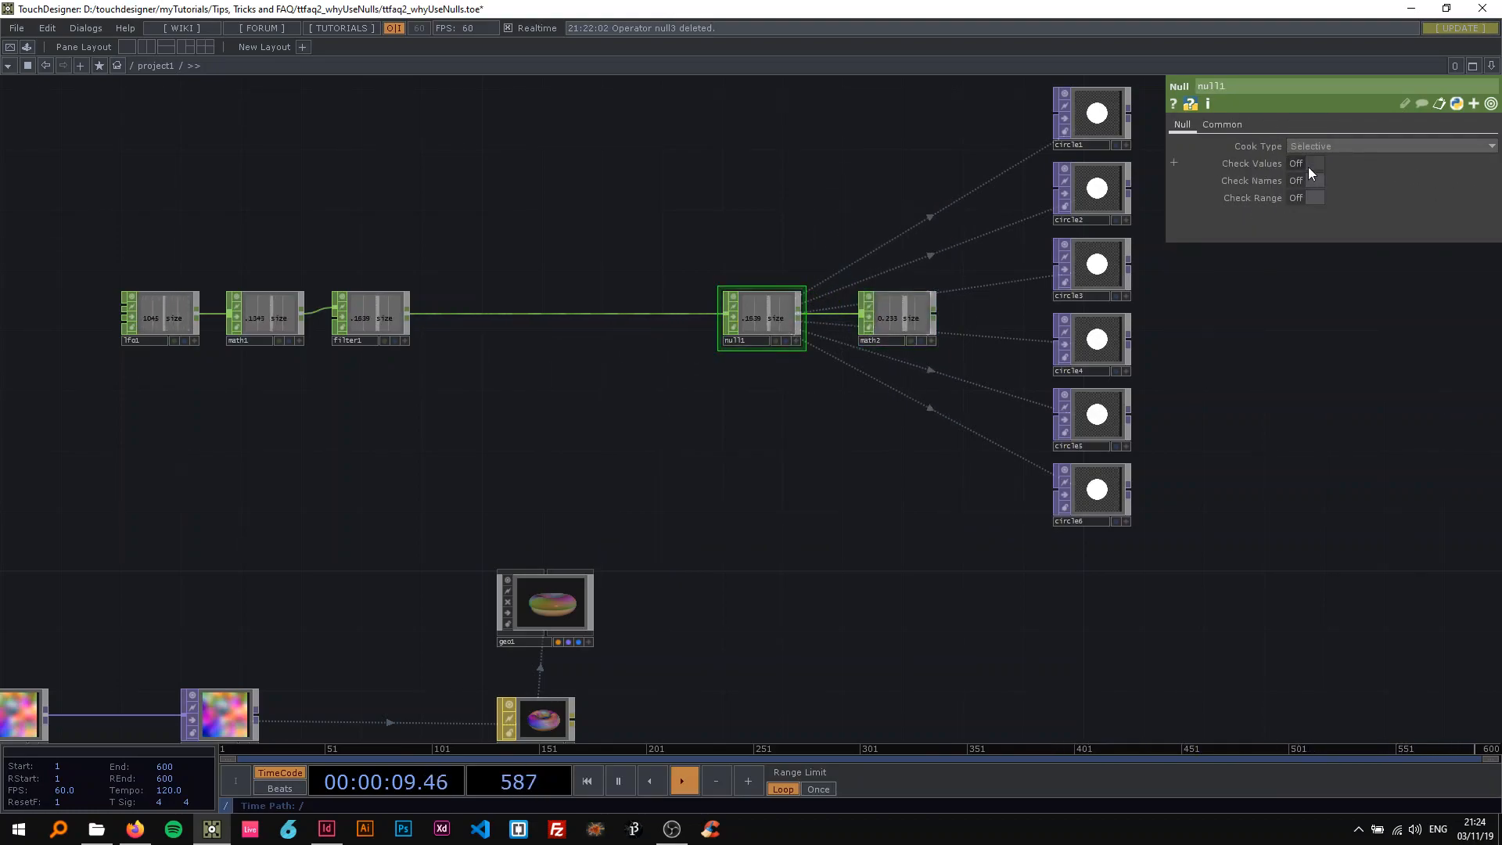